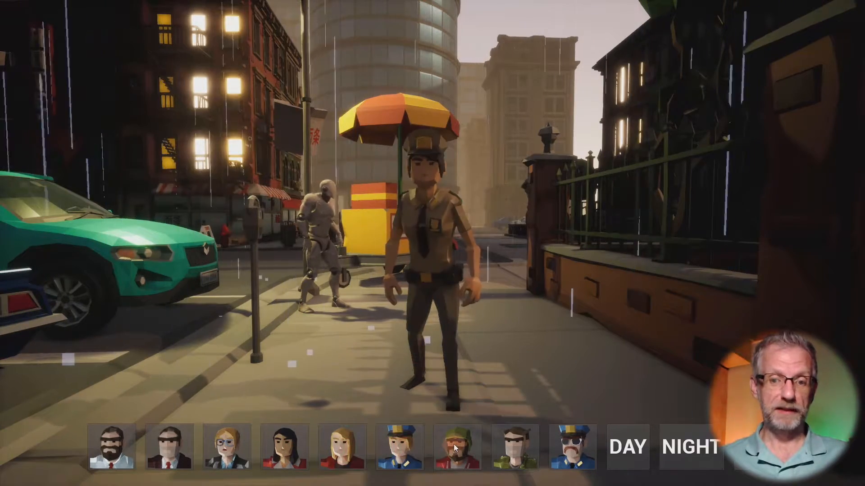
Step: Swap the street character to the woman in blue, then leave the play session
left_click(572, 447)
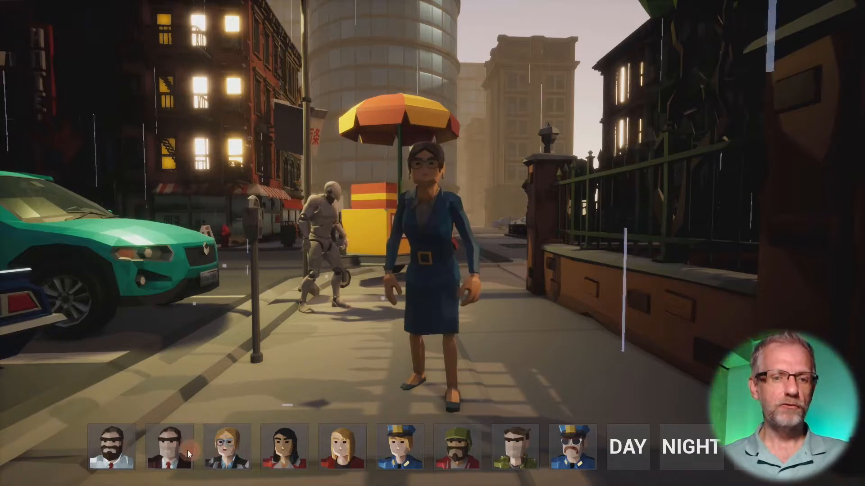
left_click(165, 447)
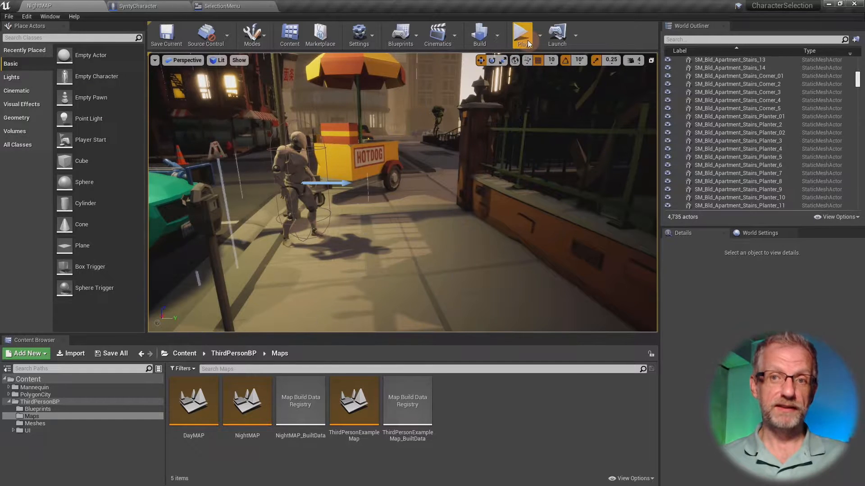
mouse_move(522, 35)
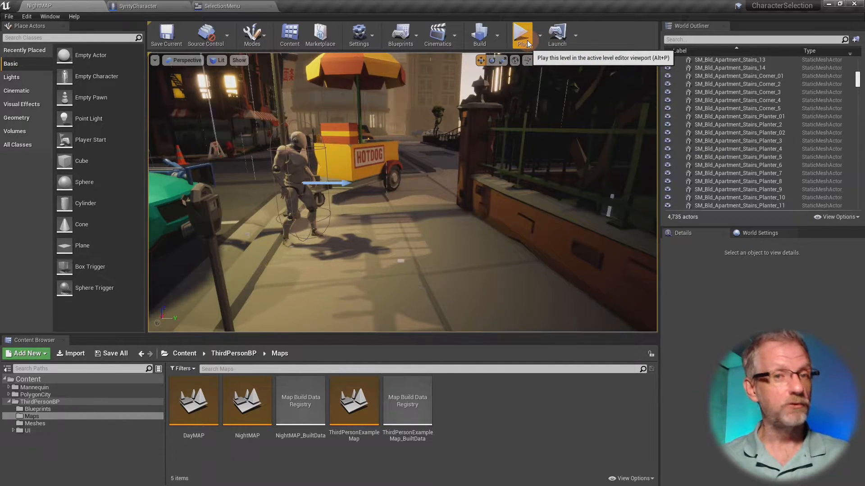
Step: Play the night map, select the bench and gutter, quit, and open the SelectionMenu widget
left_click(521, 35)
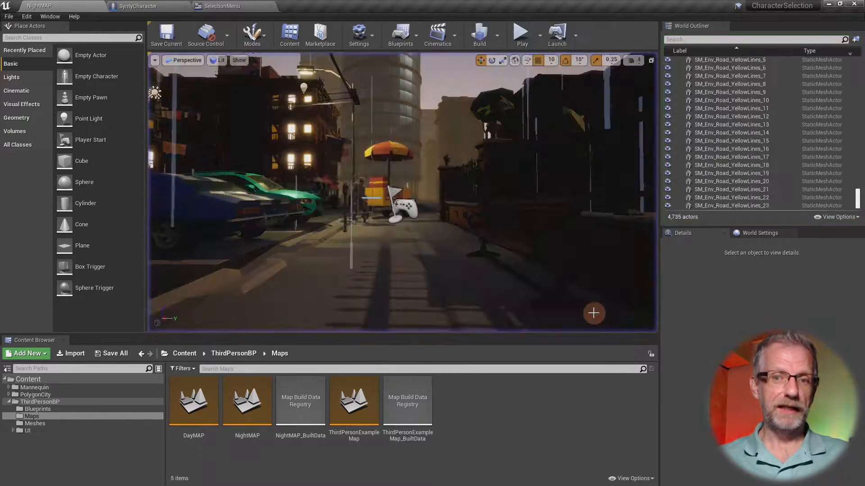
left_click(530, 232)
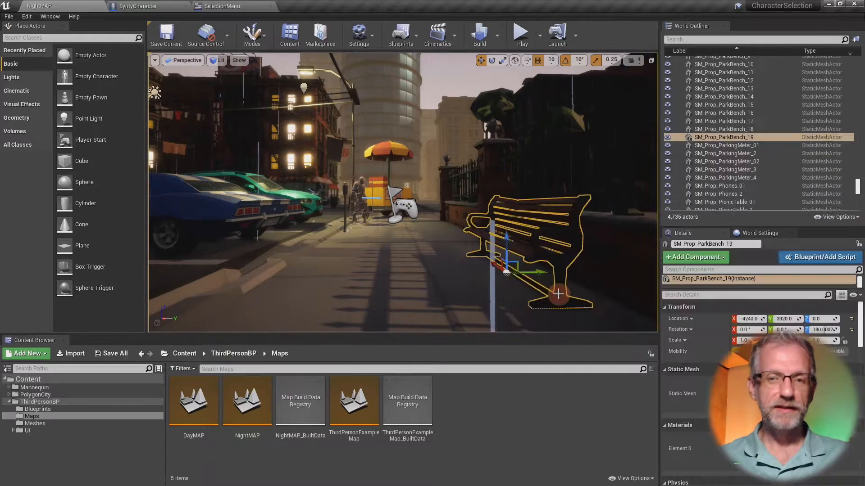
left_click(276, 242)
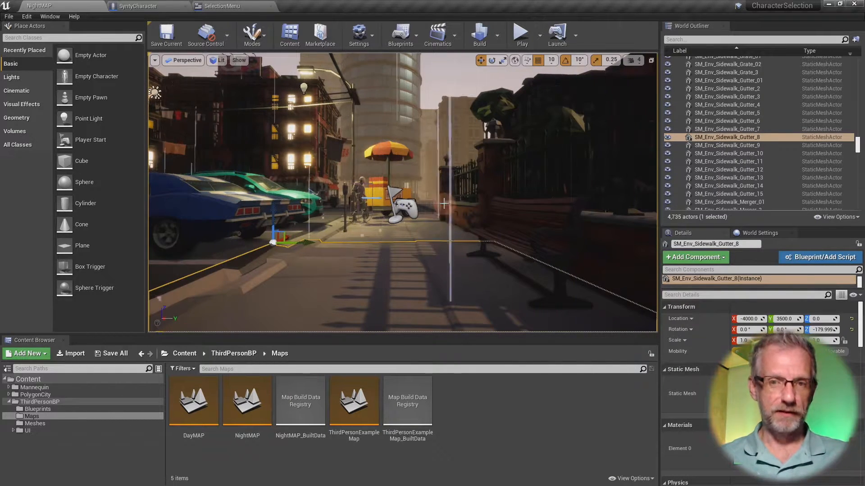
left_click(521, 33)
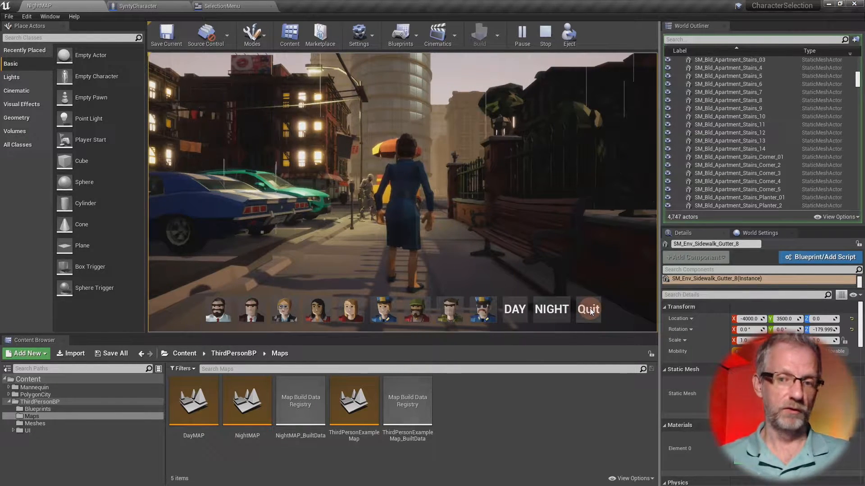
left_click(544, 32)
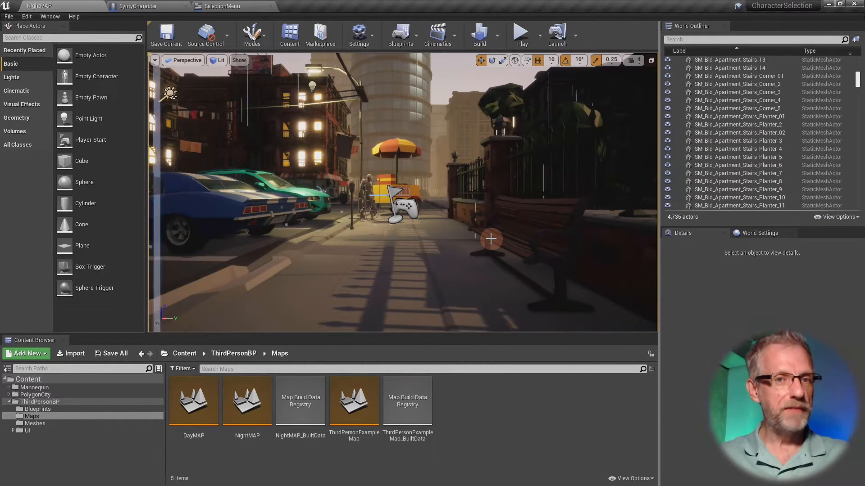
left_click(222, 6)
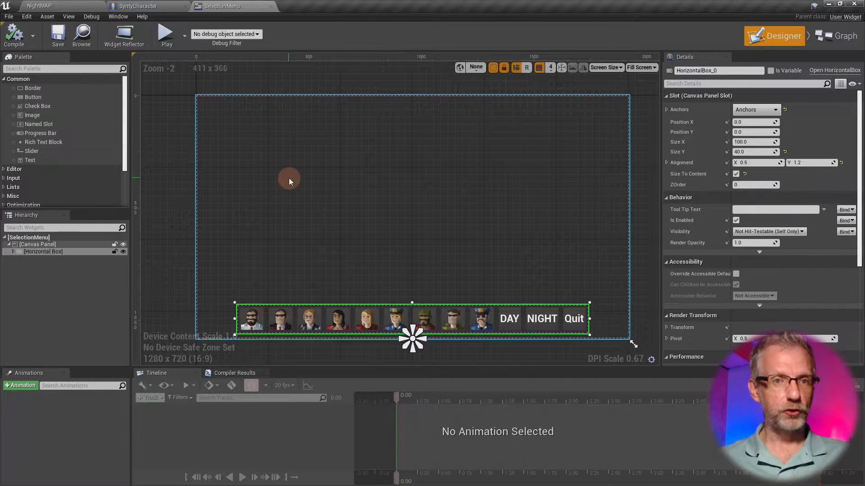
Step: Compare the Hide Menu and Show Menu graphs and the Set Visibility dropdown options
left_click(135, 6)
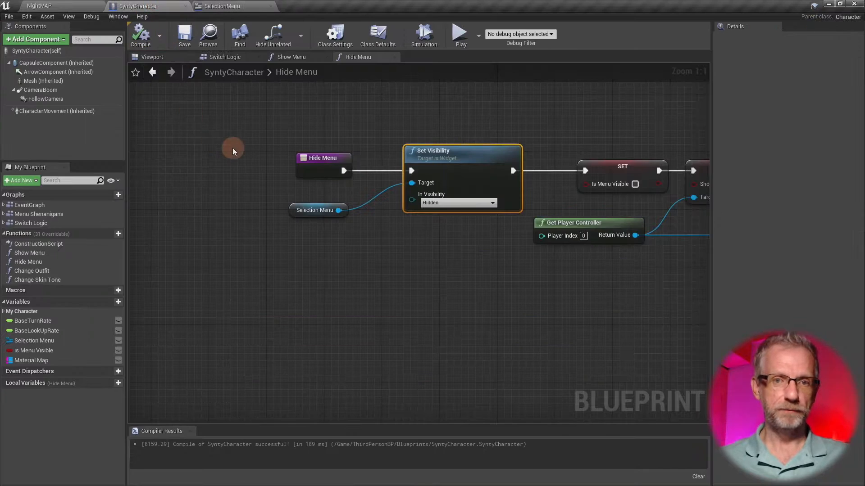
mouse_move(224, 57)
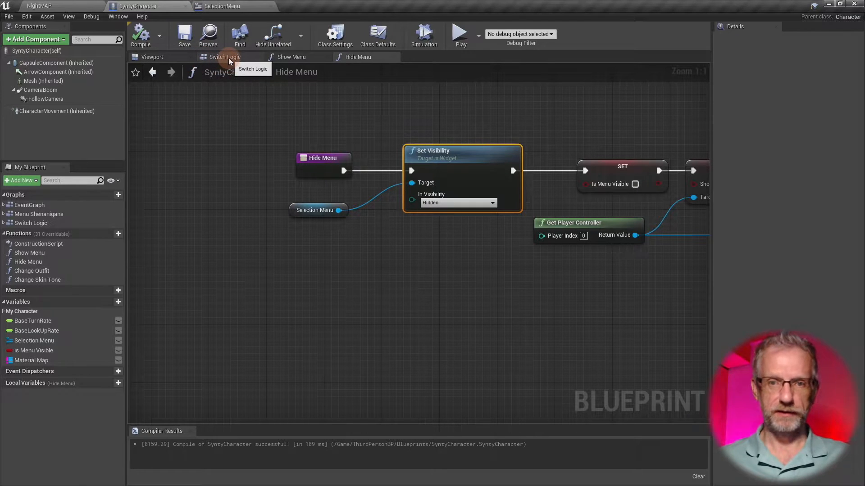
mouse_move(288, 60)
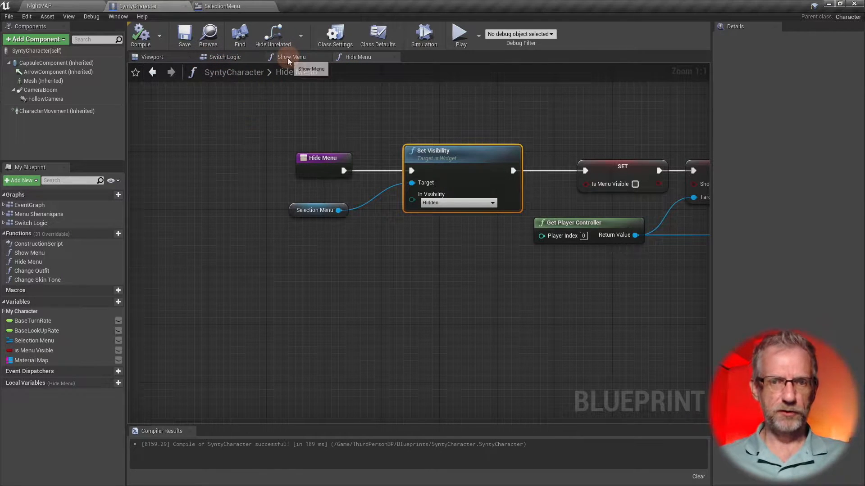
left_click(291, 57)
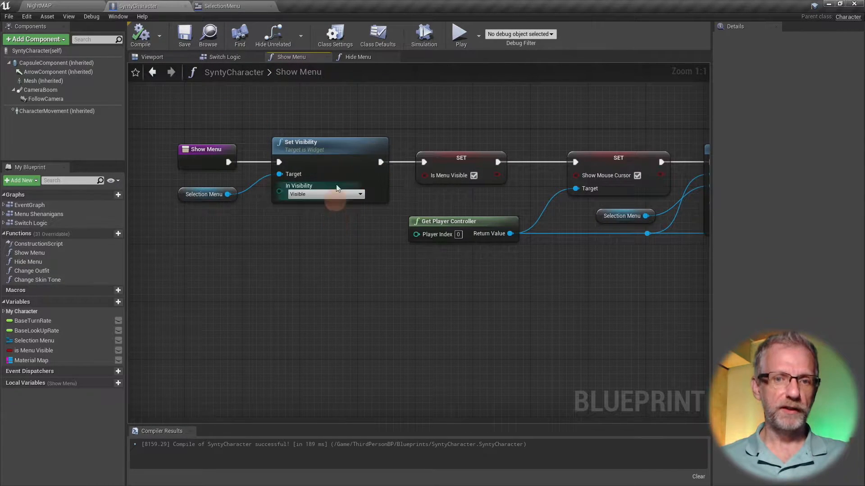
mouse_move(353, 200)
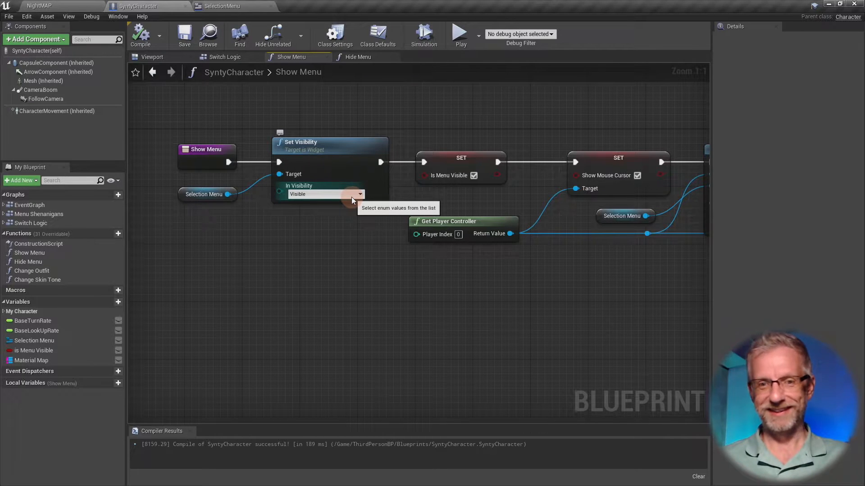
left_click(361, 194)
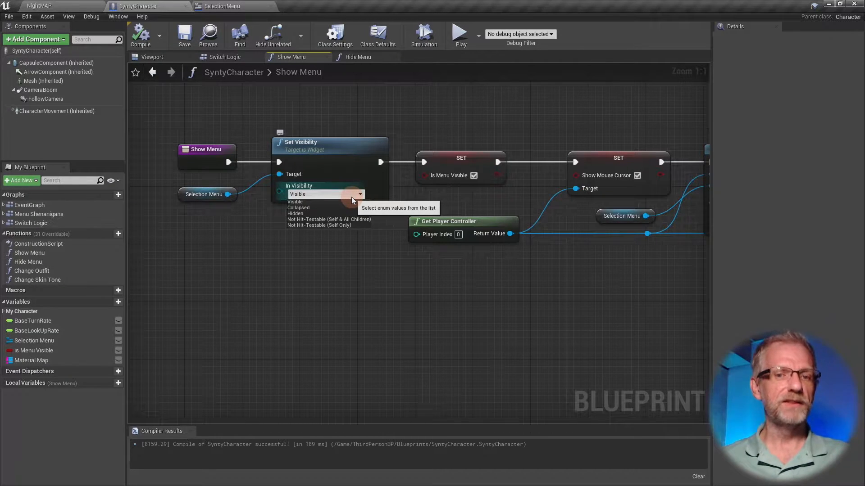
mouse_move(359, 159)
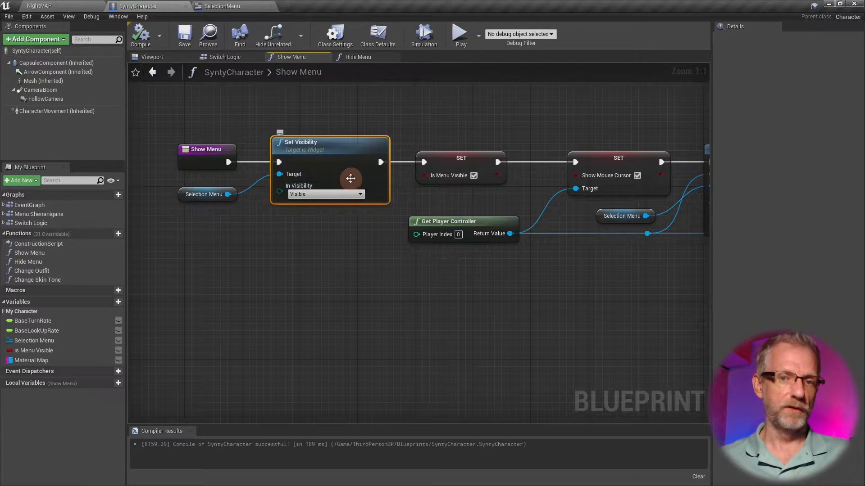
mouse_move(339, 202)
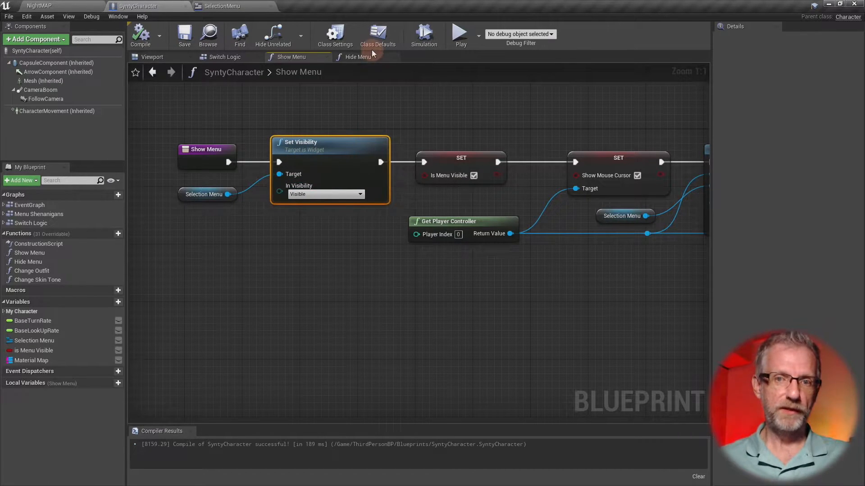
left_click(357, 57)
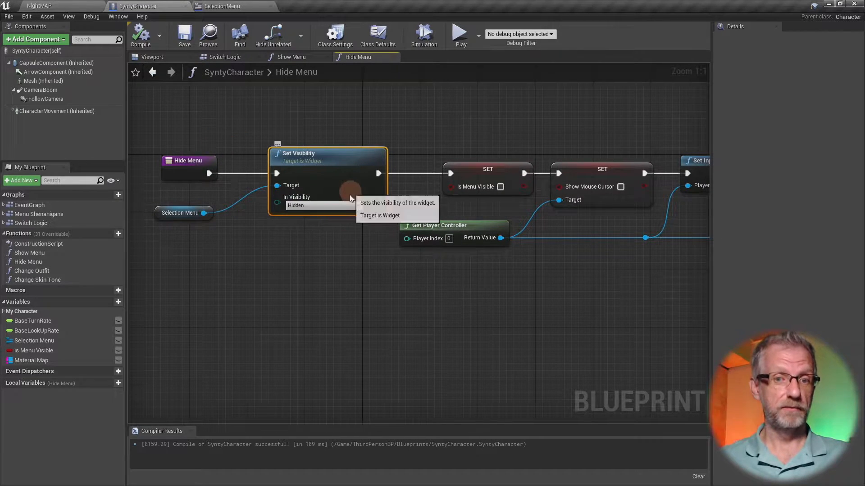
mouse_move(334, 206)
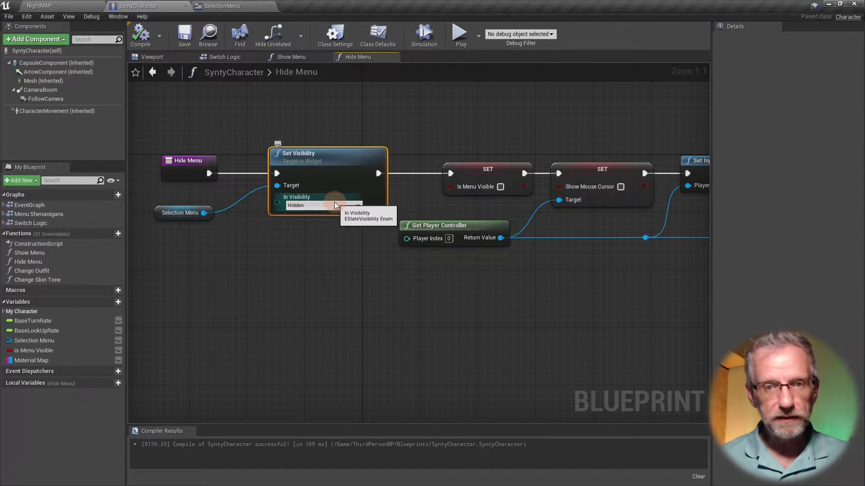
mouse_move(283, 185)
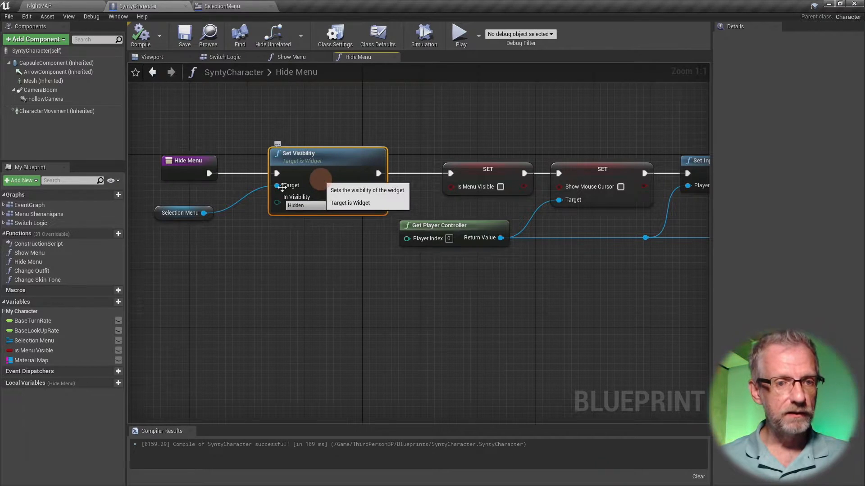
mouse_move(39, 214)
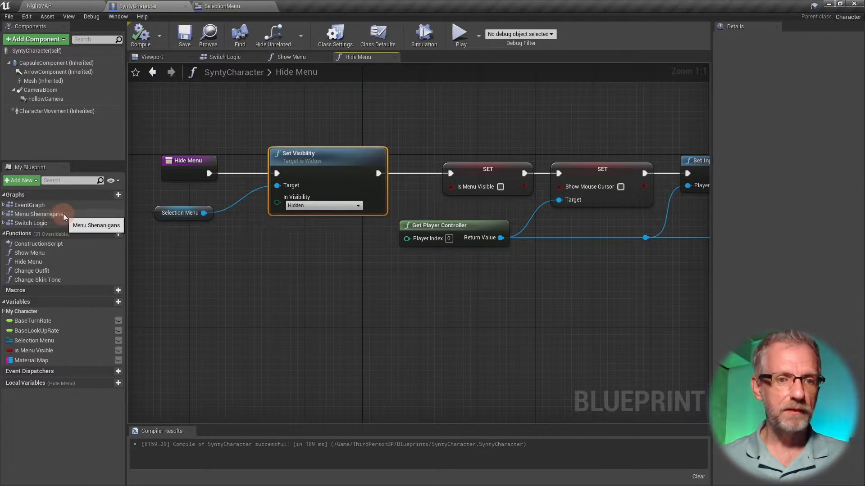
mouse_move(53, 216)
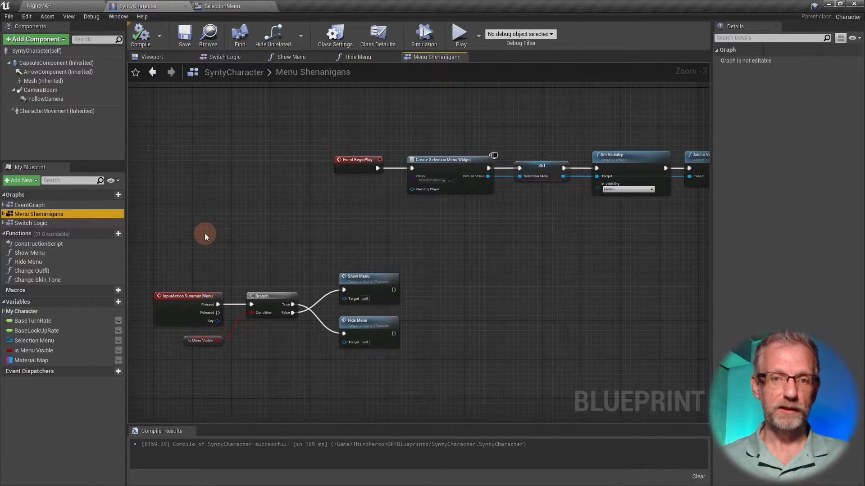
scroll("up", 3)
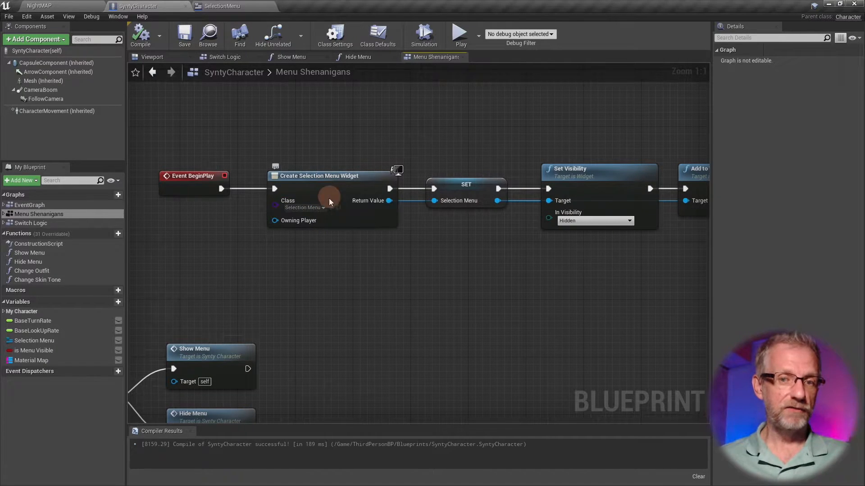
mouse_move(476, 190)
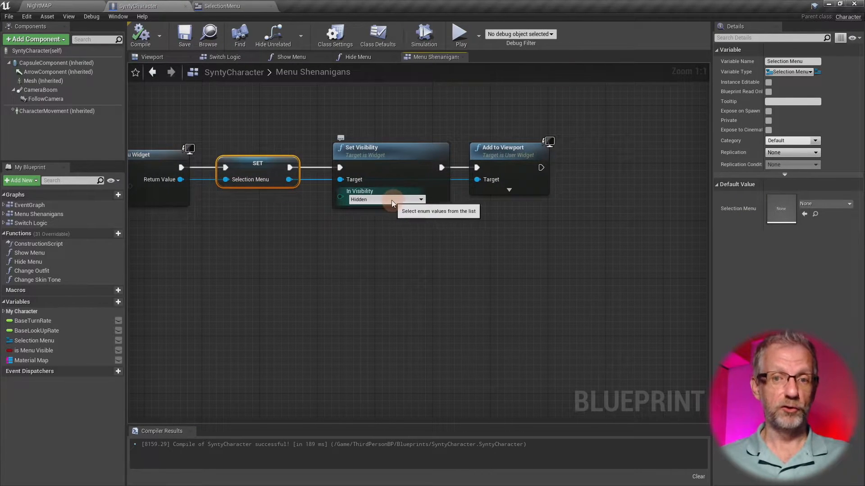
mouse_move(402, 153)
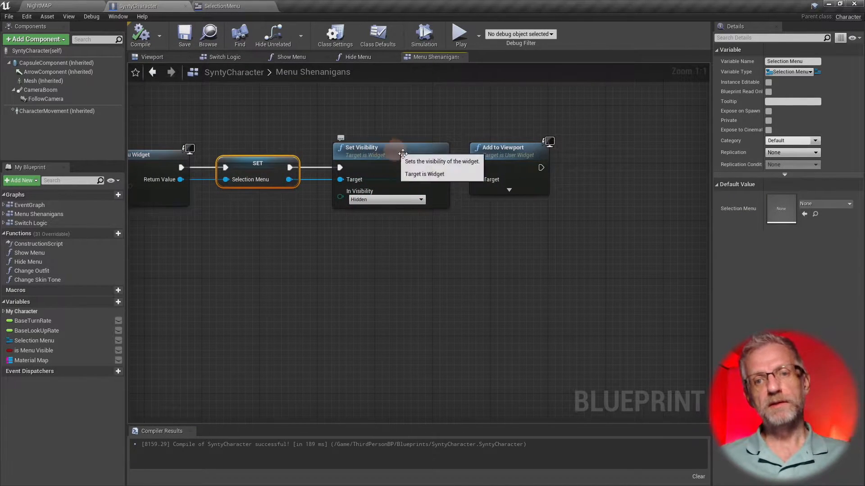
mouse_move(397, 225)
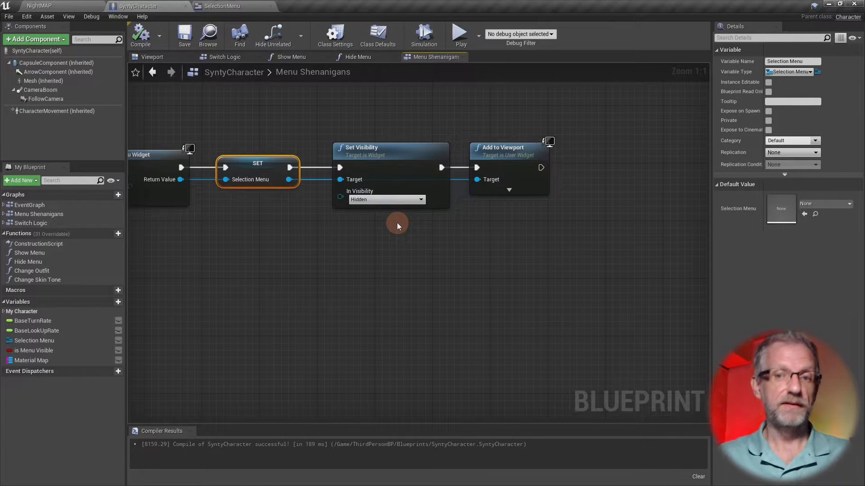
mouse_move(513, 177)
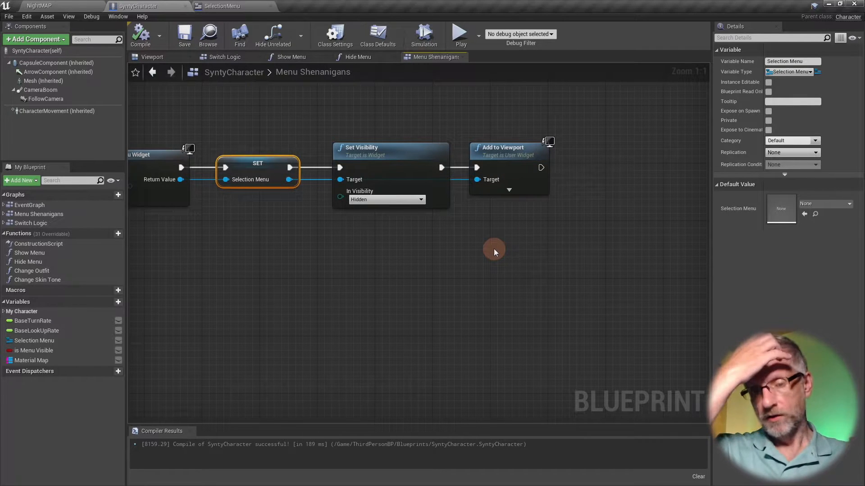
mouse_move(278, 108)
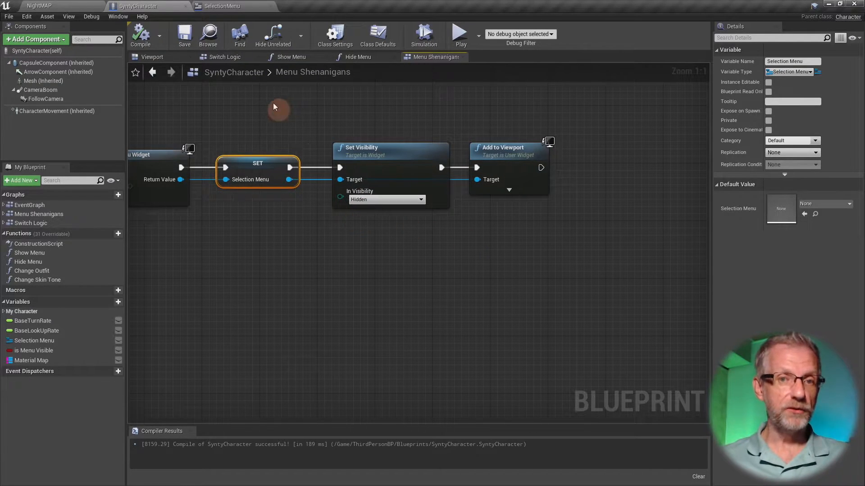
Step: Add the FadeTheMenu animation in the SelectionMenu designer and select it
left_click(219, 6)
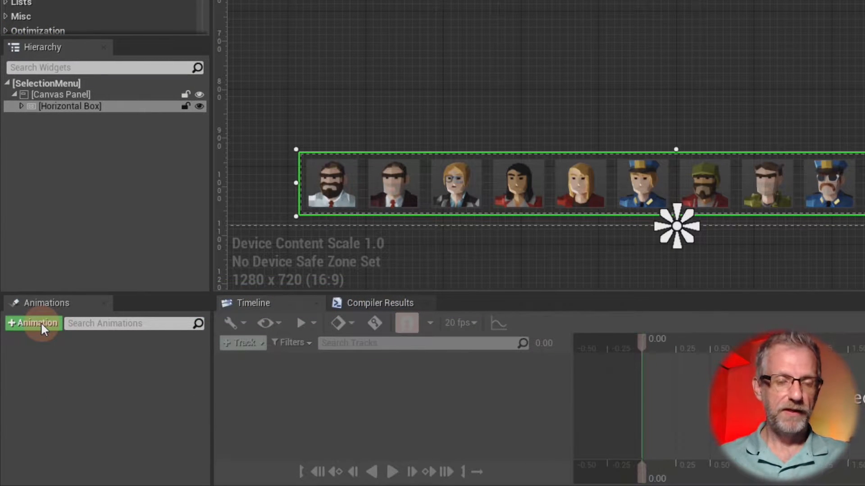
left_click(33, 323)
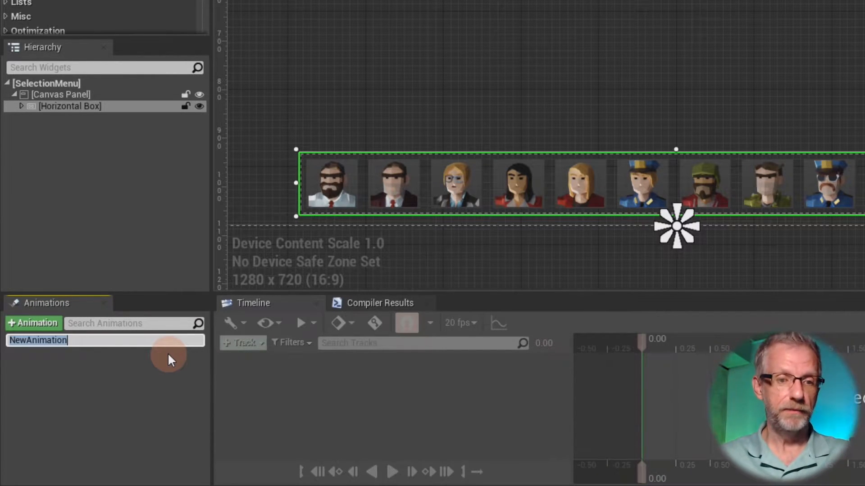
type("FadeTheMenu")
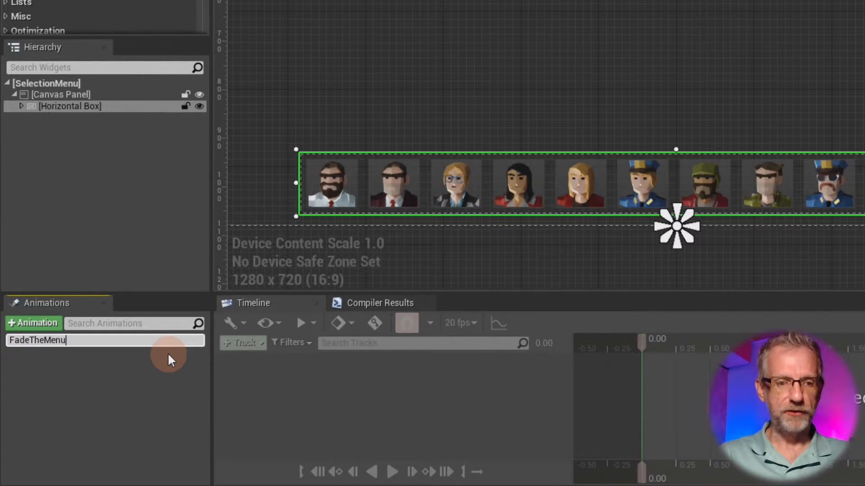
key("Return")
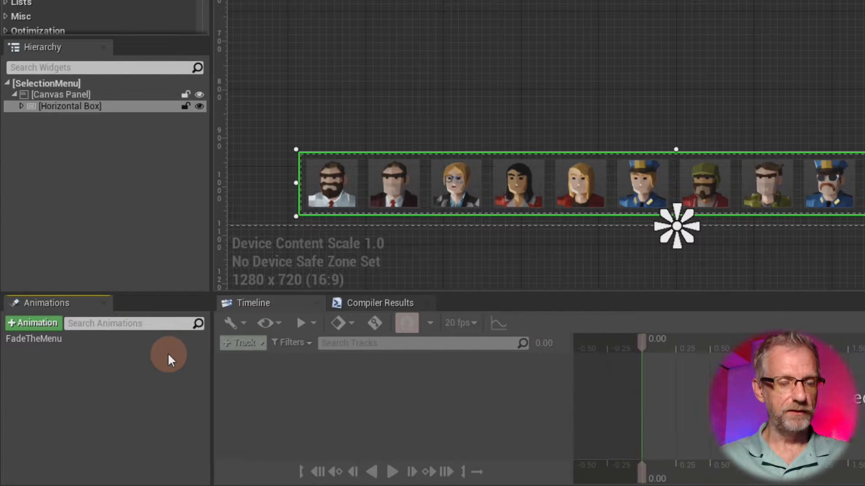
left_click(33, 339)
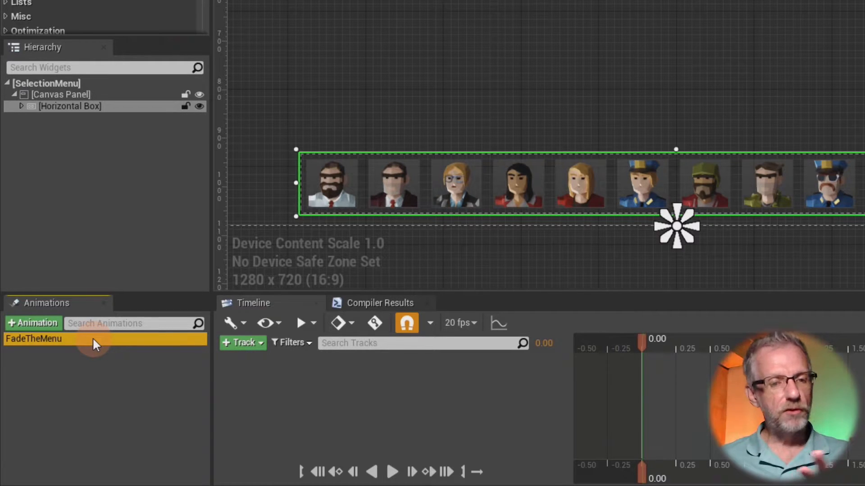
mouse_move(167, 349)
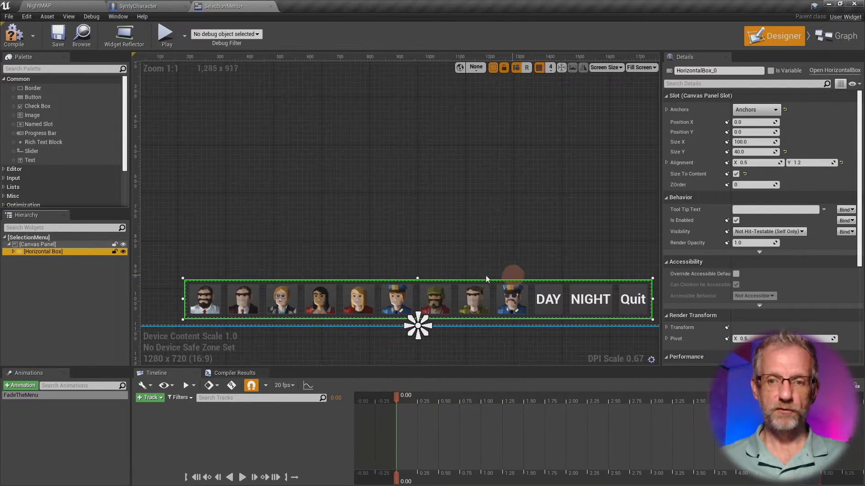
mouse_move(44, 266)
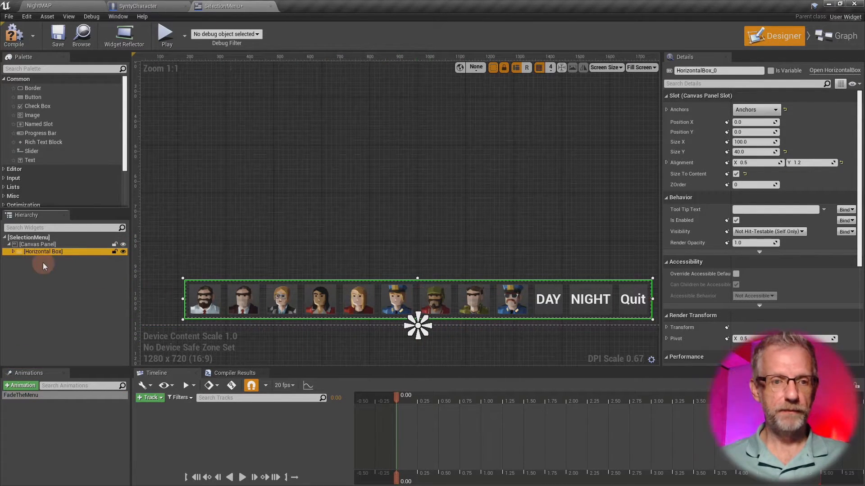
Step: Select the Horizontal Box in the Hierarchy and add it as a FadeTheMenu track
left_click(12, 251)
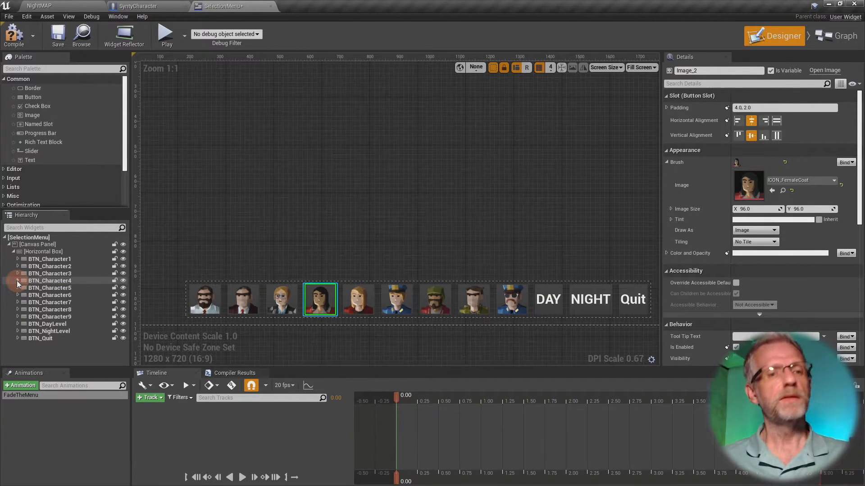
left_click(43, 251)
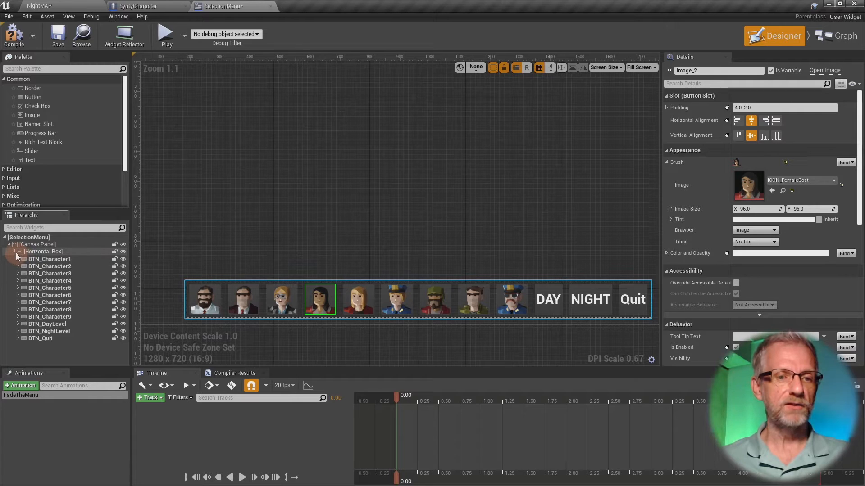
left_click(43, 251)
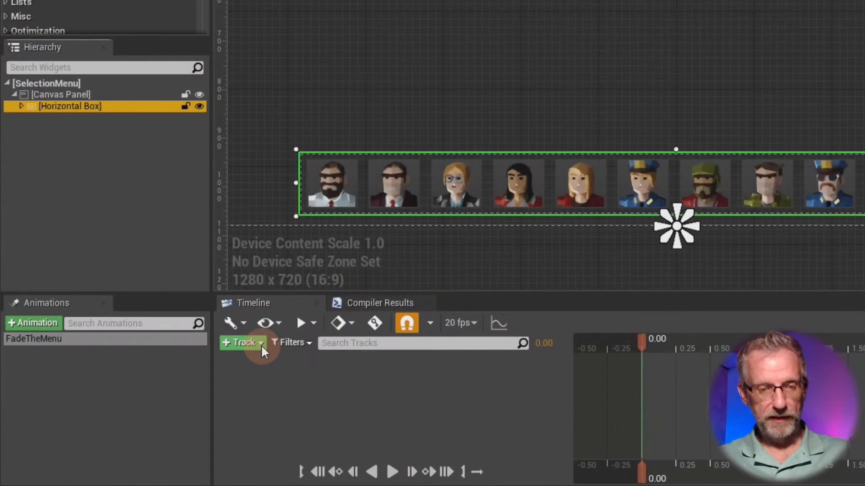
left_click(241, 342)
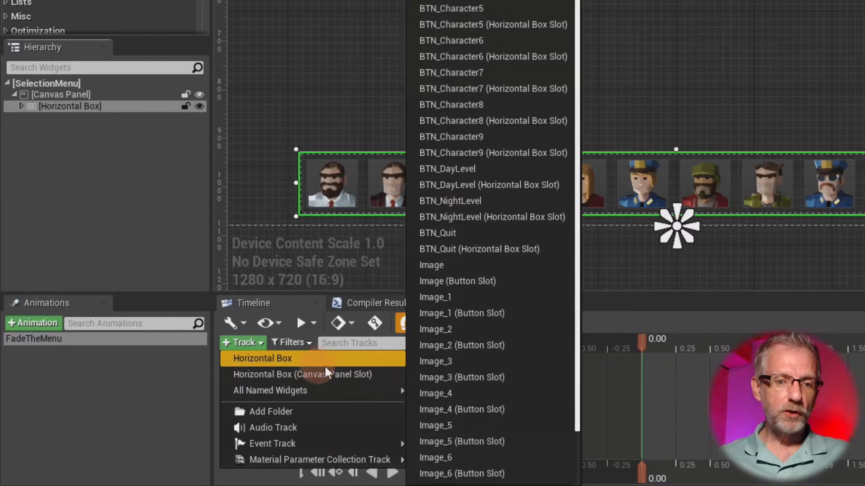
left_click(262, 359)
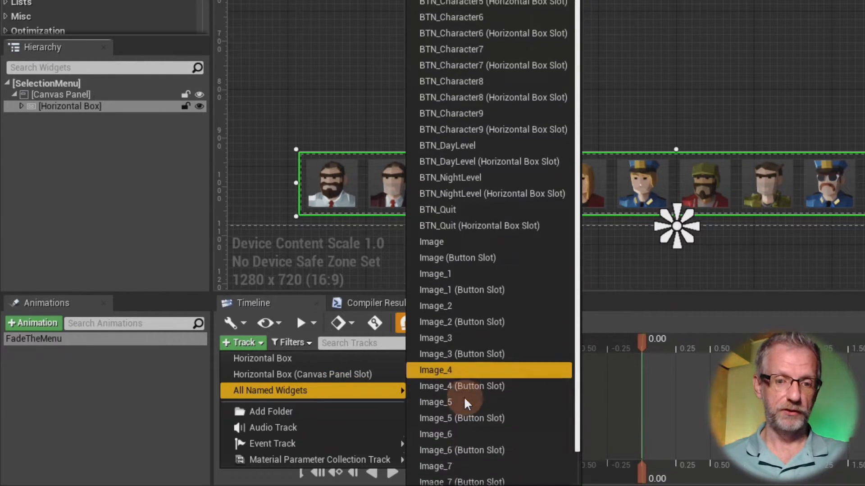
scroll("up", 3)
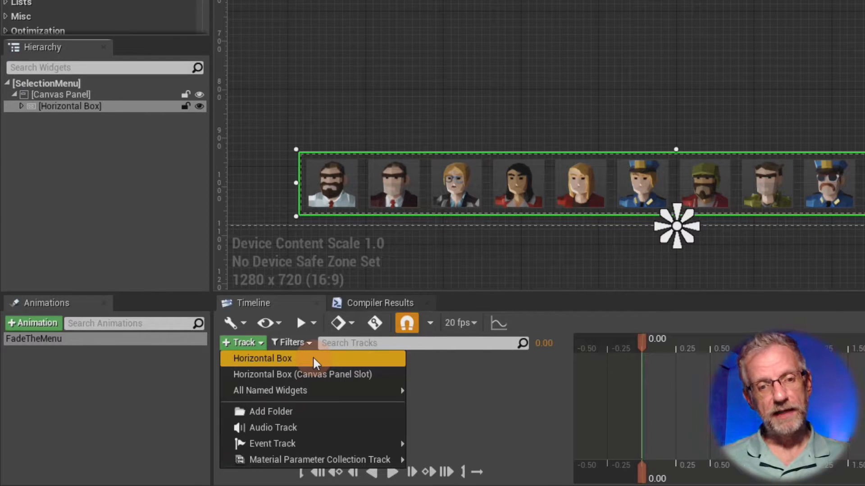
left_click(262, 359)
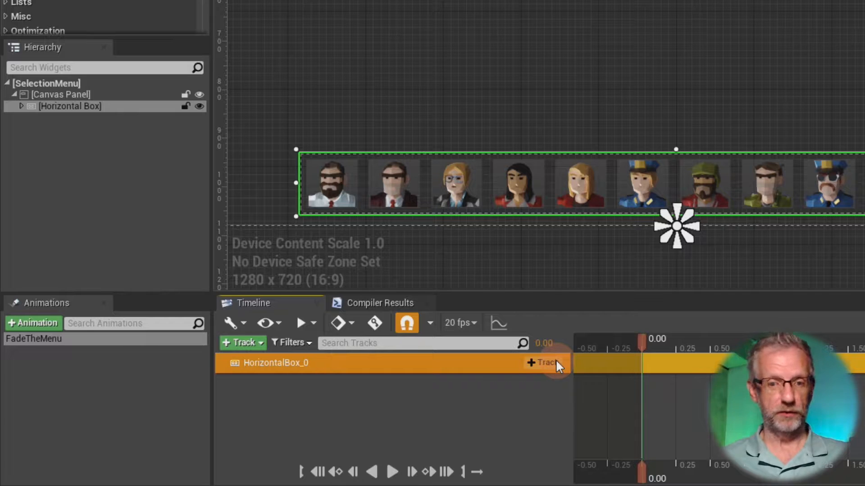
Step: Add a Render Opacity property track under HorizontalBox_0
left_click(543, 363)
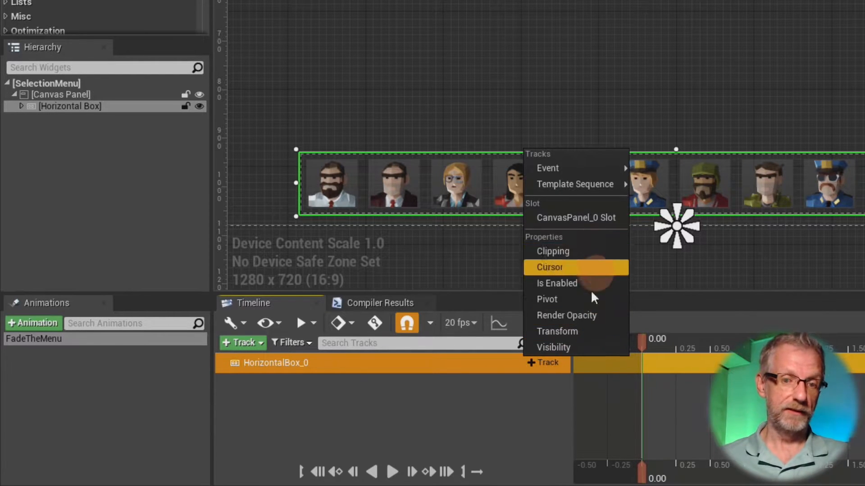
mouse_move(566, 315)
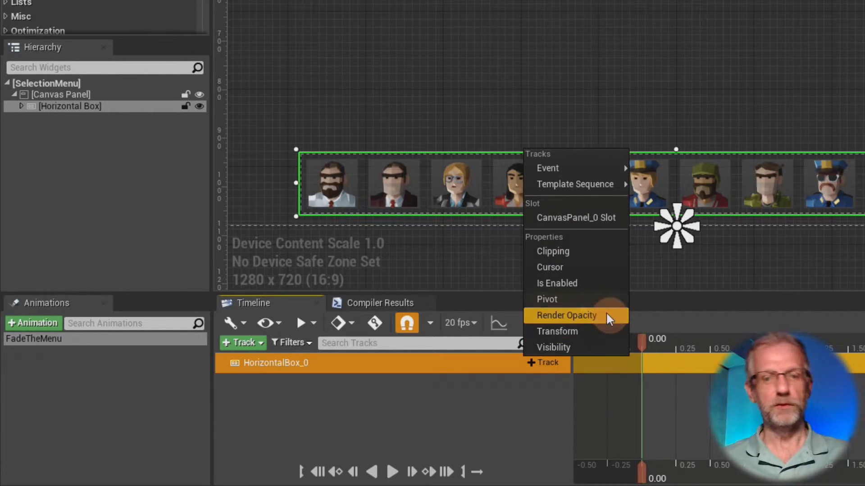
mouse_move(606, 263)
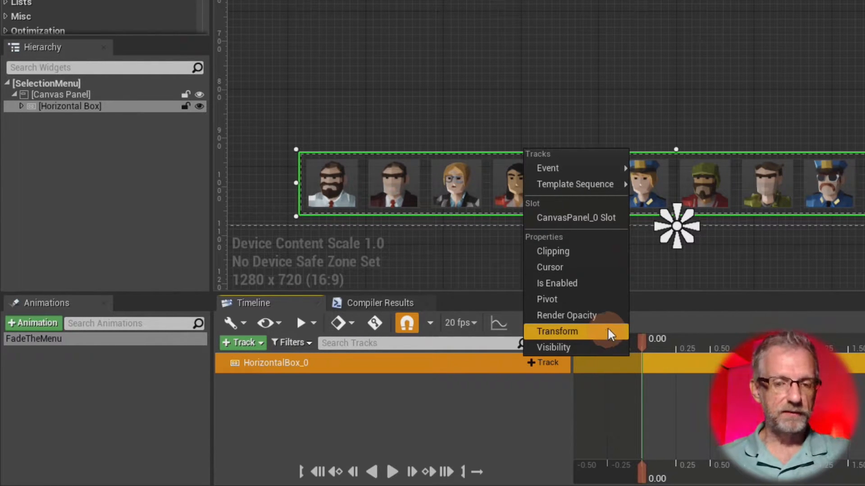
mouse_move(566, 316)
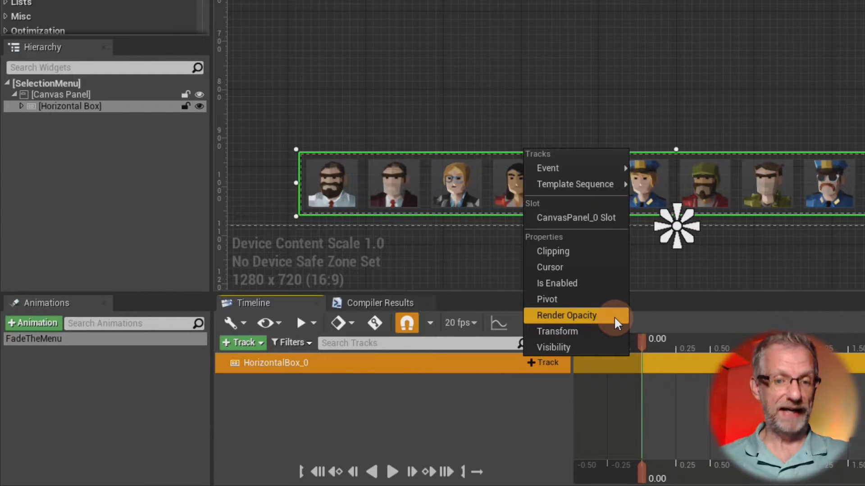
mouse_move(600, 331)
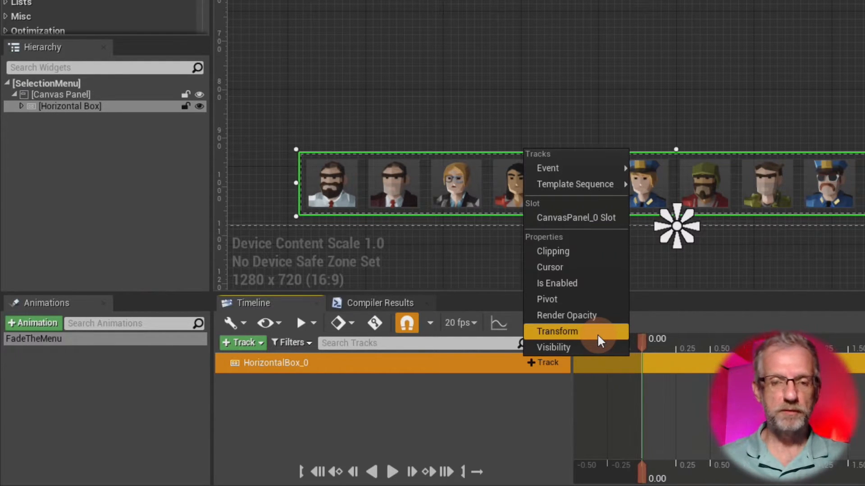
mouse_move(590, 347)
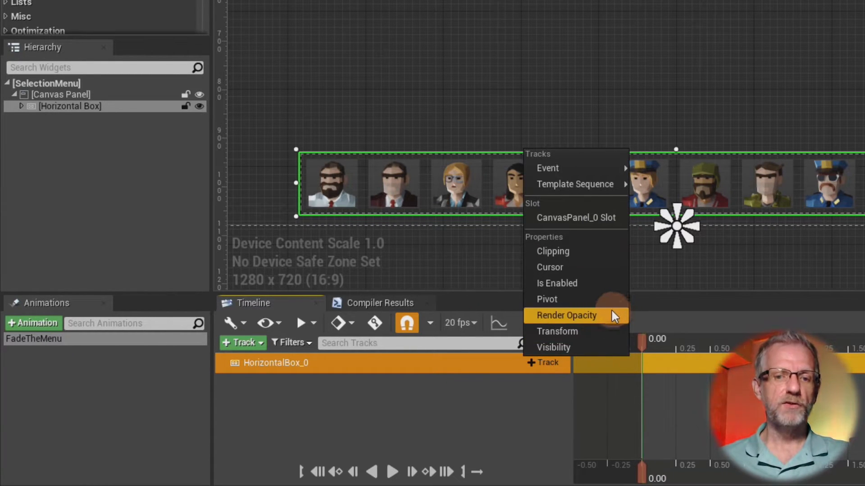
left_click(566, 315)
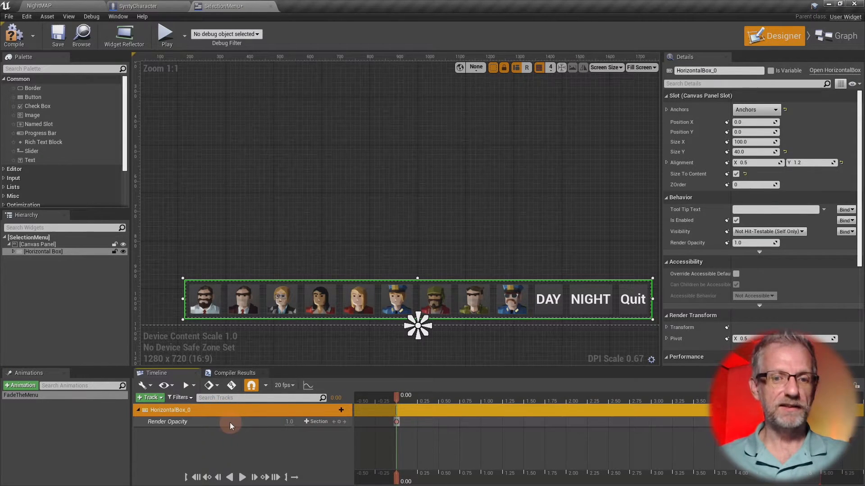
Step: Select the Render Opacity track in the FadeTheMenu timeline
left_click(168, 422)
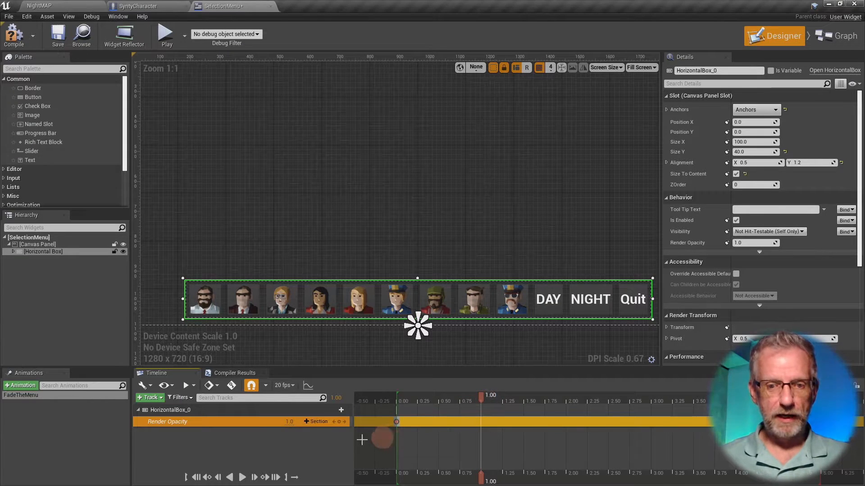
mouse_move(339, 422)
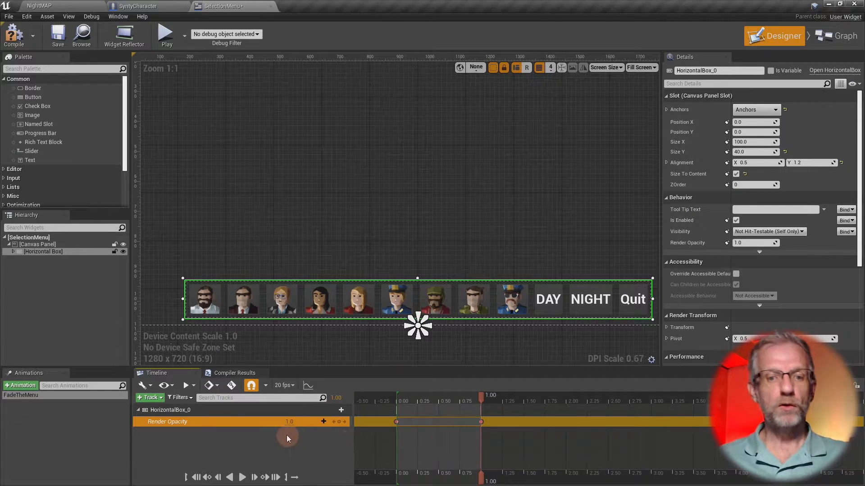
mouse_move(290, 454)
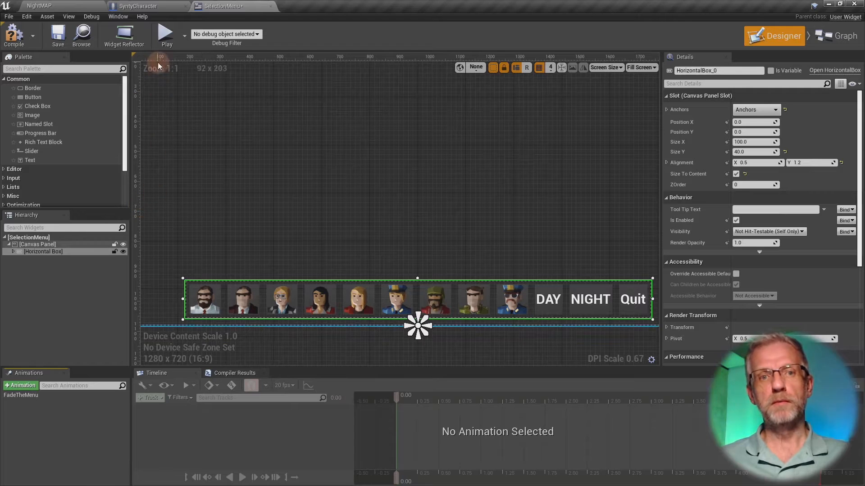
left_click(147, 6)
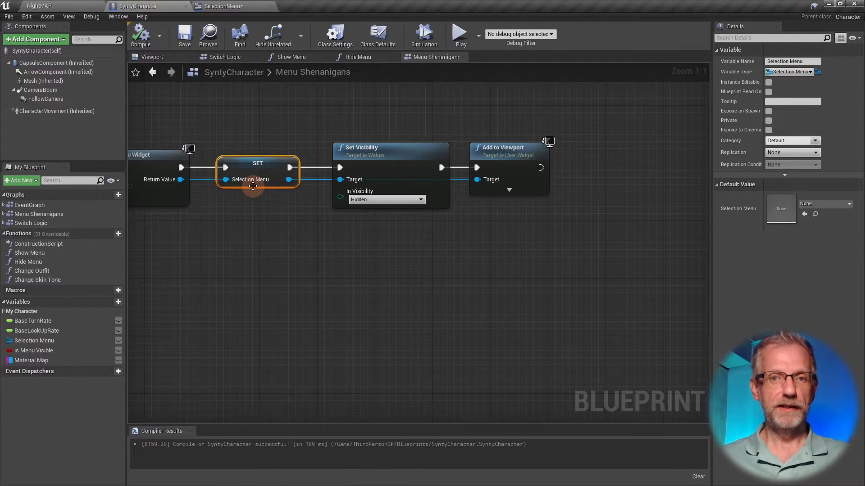
mouse_move(336, 110)
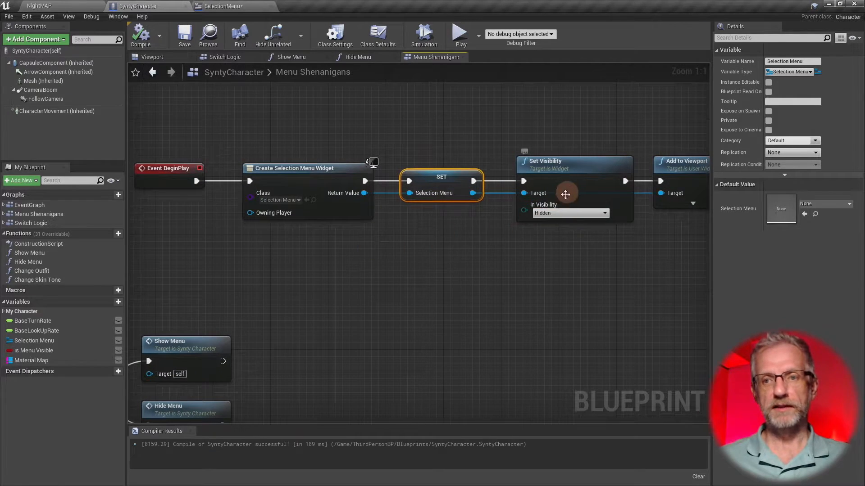
left_click(570, 213)
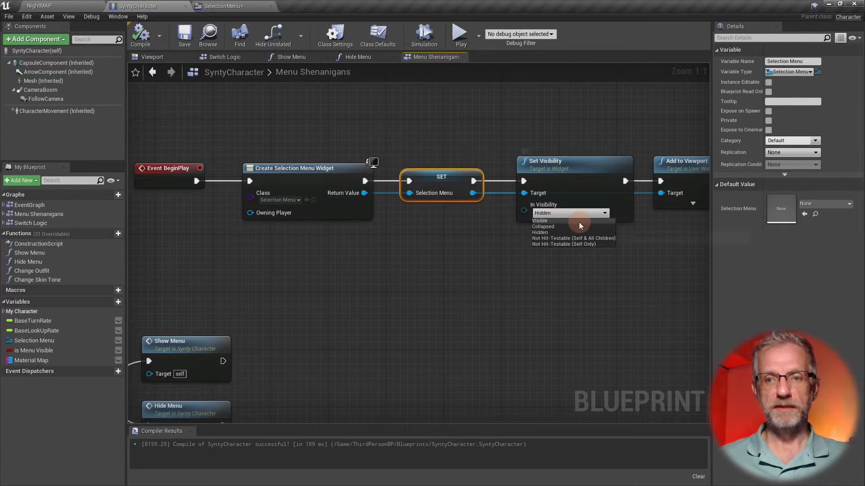
left_click(539, 221)
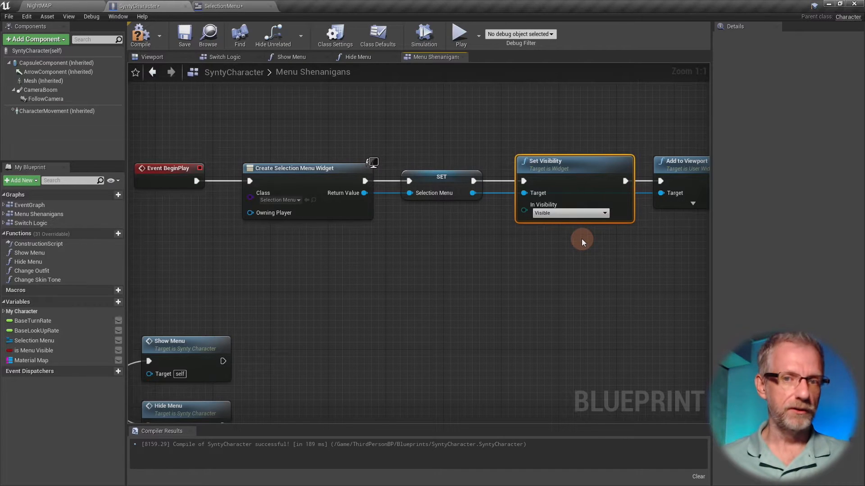
mouse_move(319, 108)
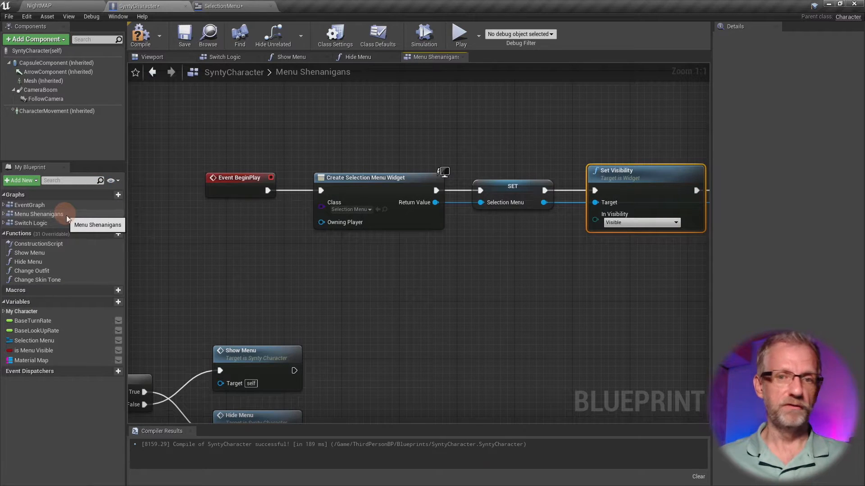
mouse_move(238, 191)
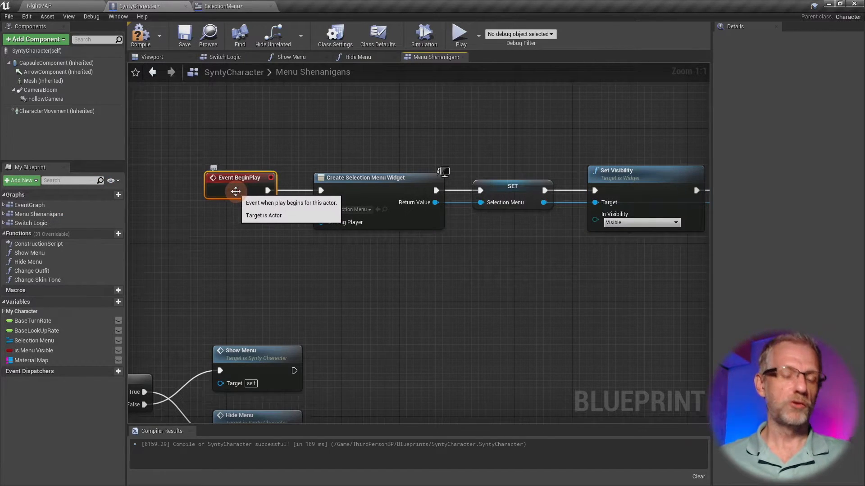
mouse_move(541, 249)
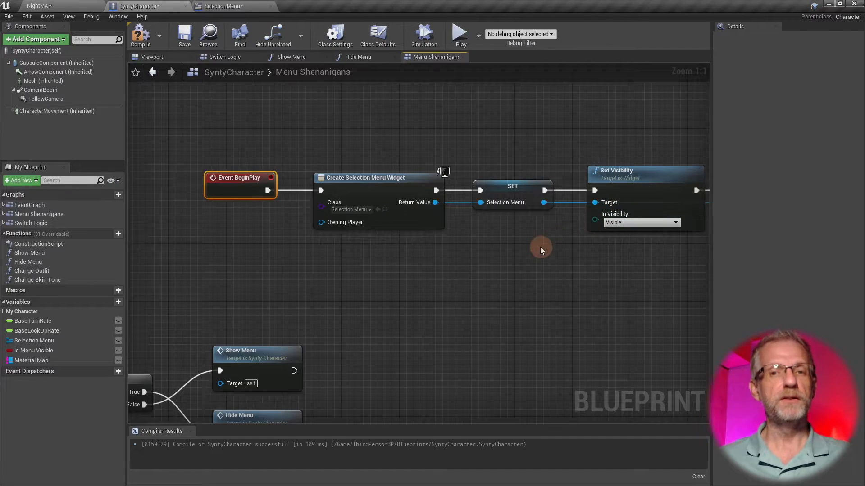
left_click(312, 72)
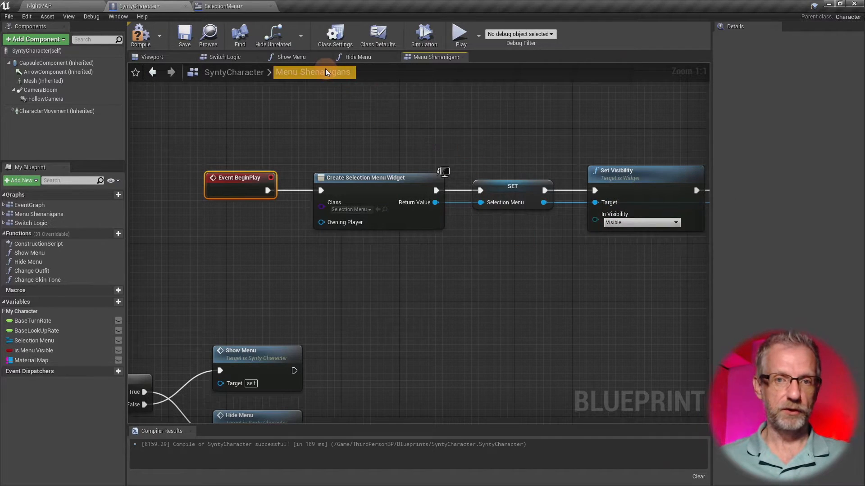
Step: In the Show Menu graph, search 'play anim' for a selection menu animation action
left_click(290, 57)
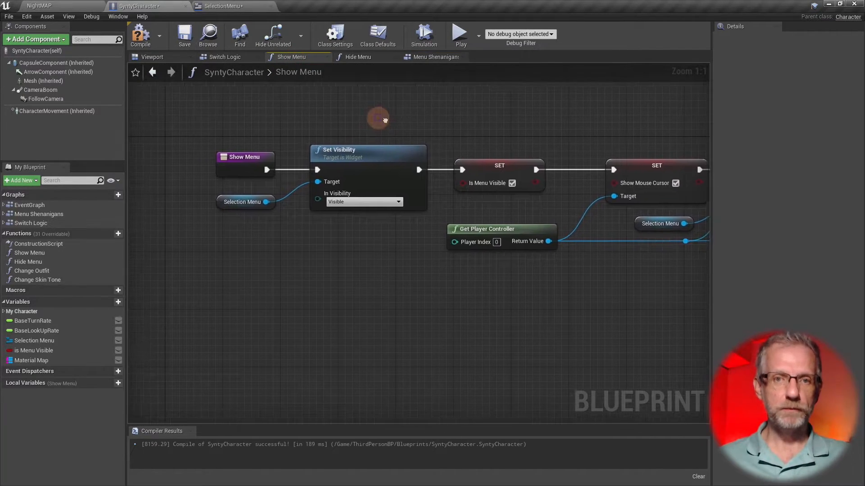
mouse_move(386, 149)
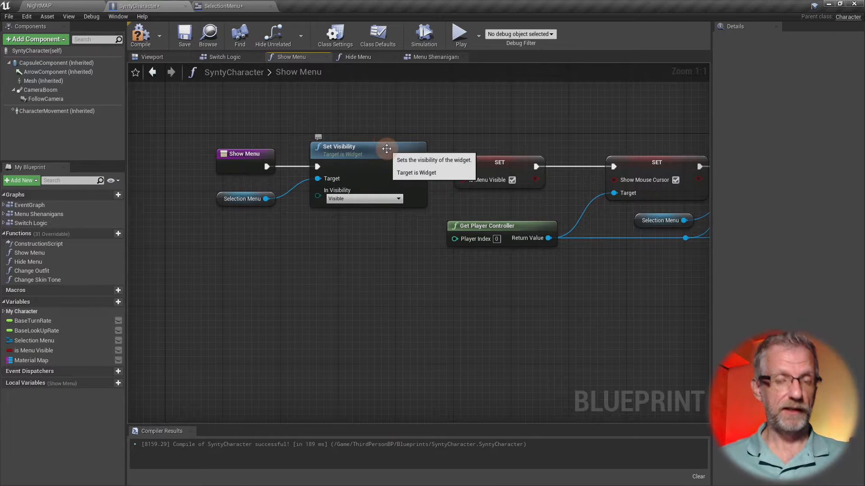
mouse_move(395, 159)
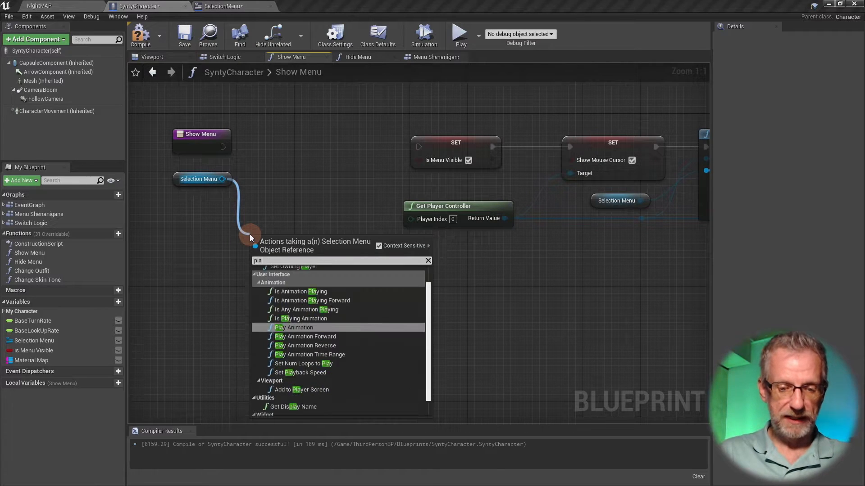
type("play anim")
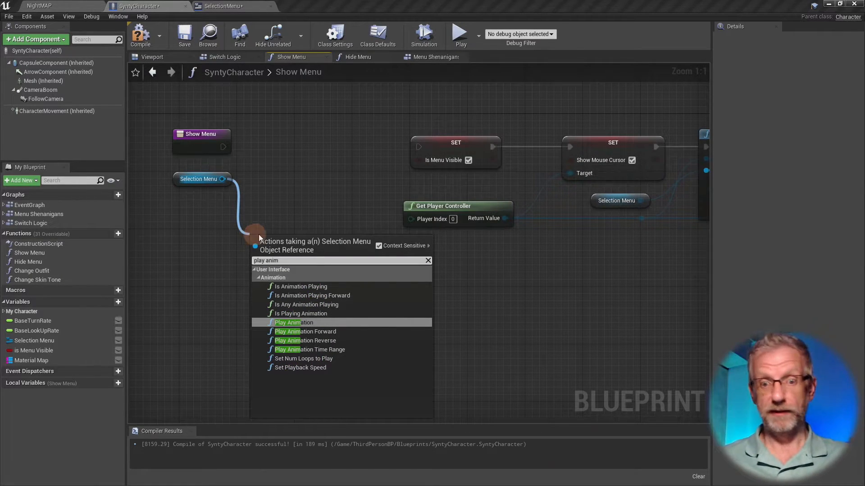
mouse_move(366, 324)
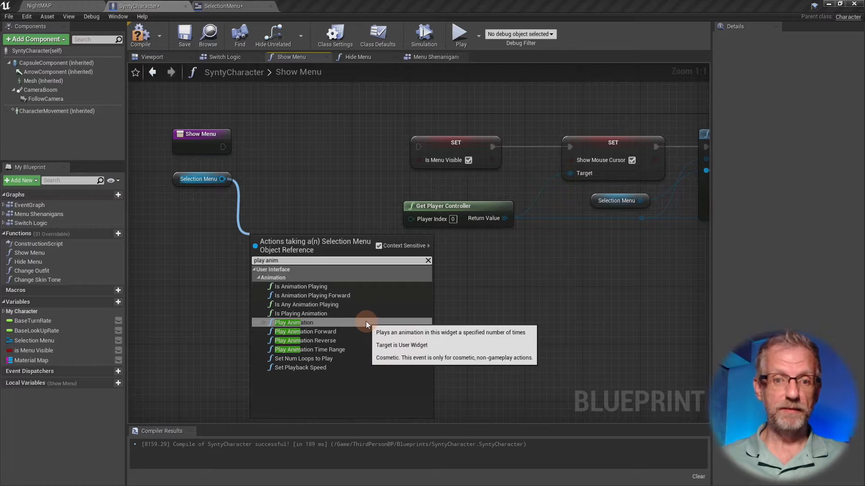
mouse_move(361, 335)
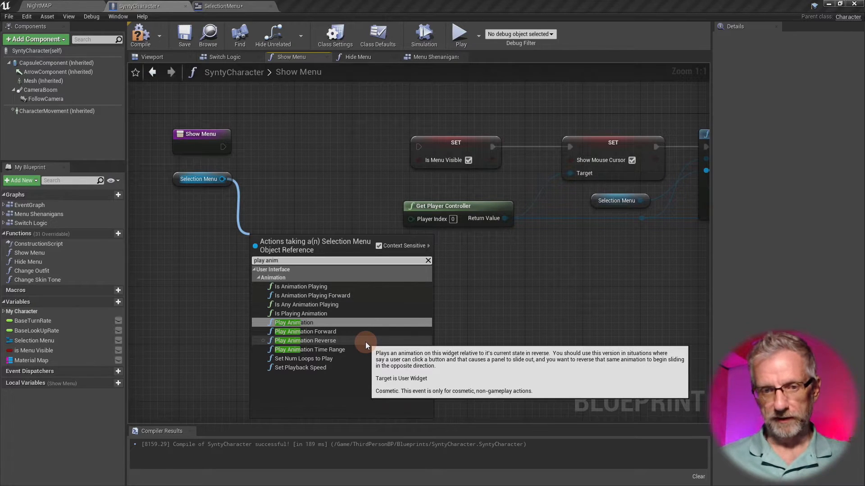
mouse_move(364, 337)
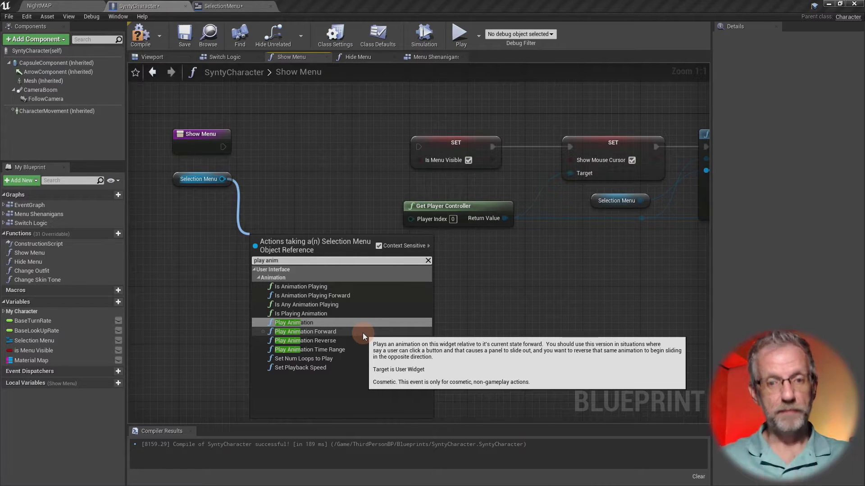
mouse_move(364, 341)
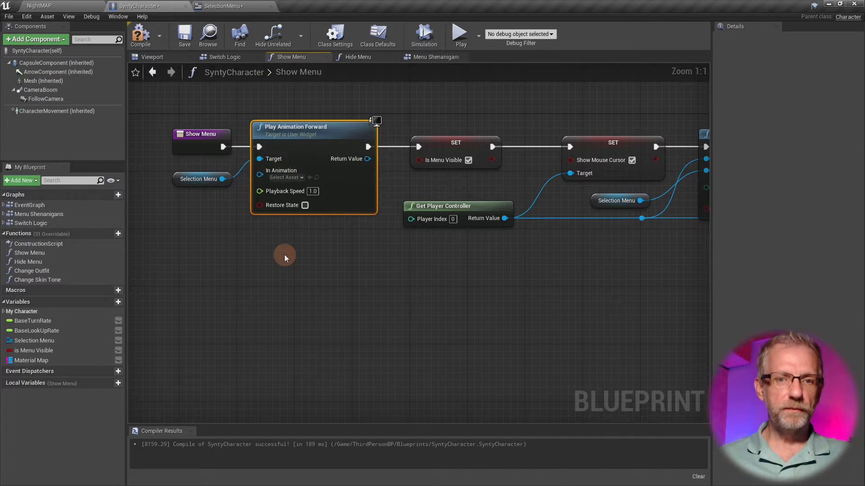
Step: Move the Selection Menu node left and add a Get FadeTheMenu reference
left_click(199, 179)
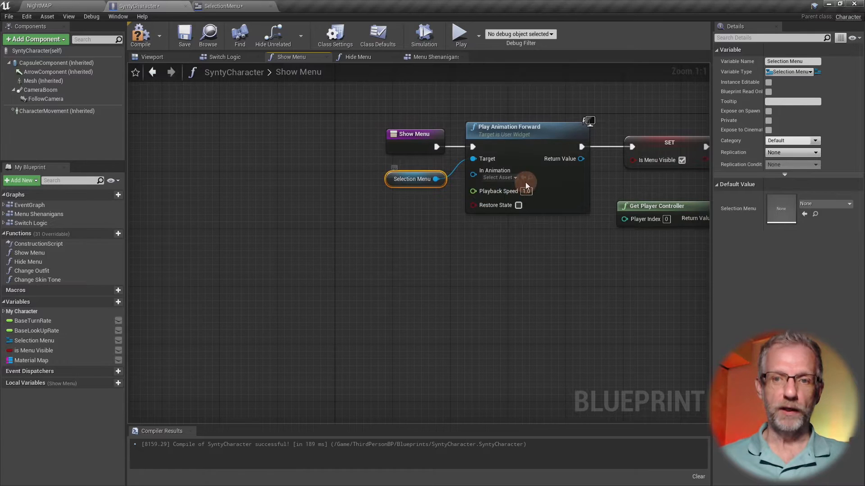
left_click(499, 177)
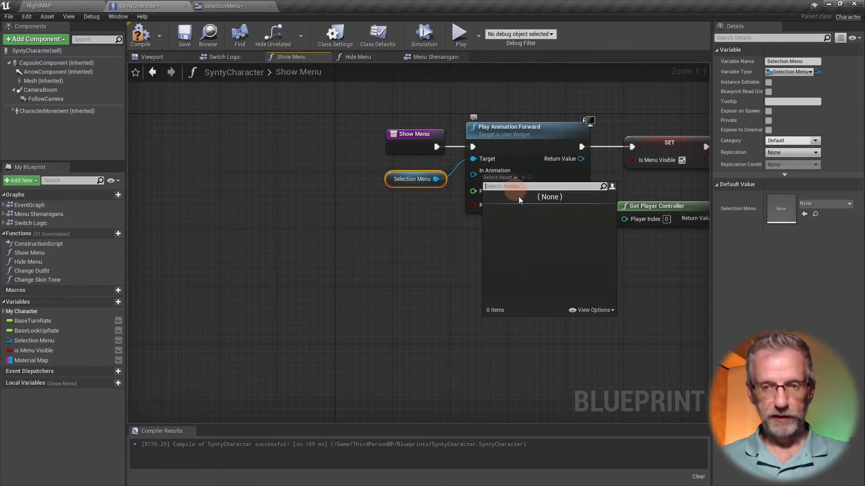
mouse_move(469, 248)
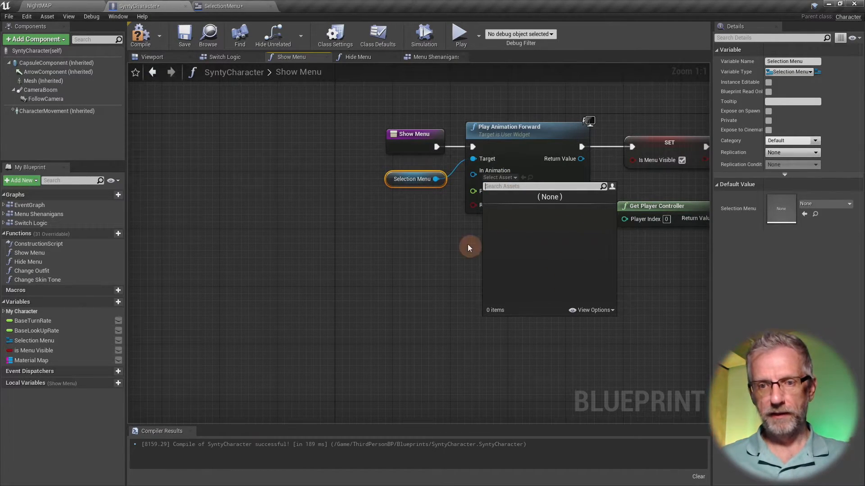
mouse_move(390, 182)
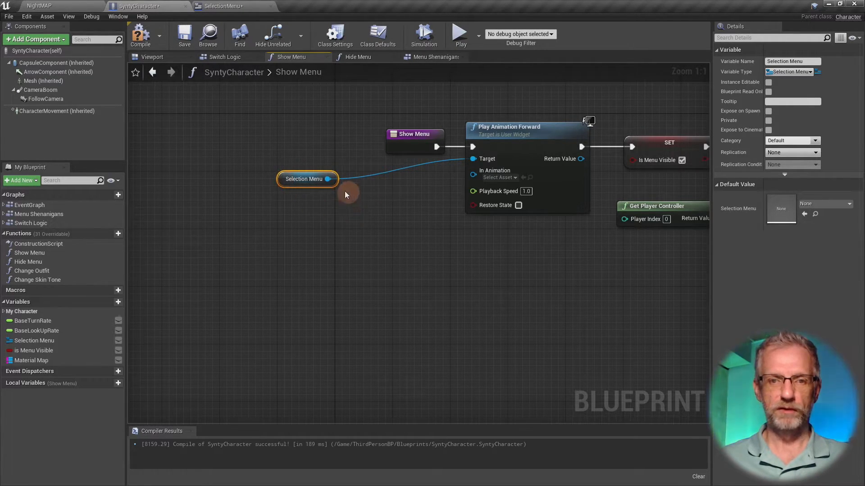
left_click_drag(331, 179, 362, 216)
type("get fade")
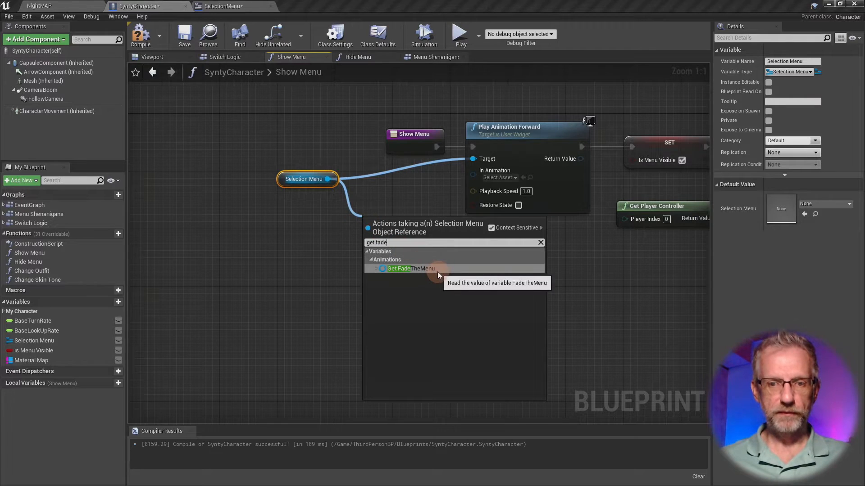
left_click(408, 268)
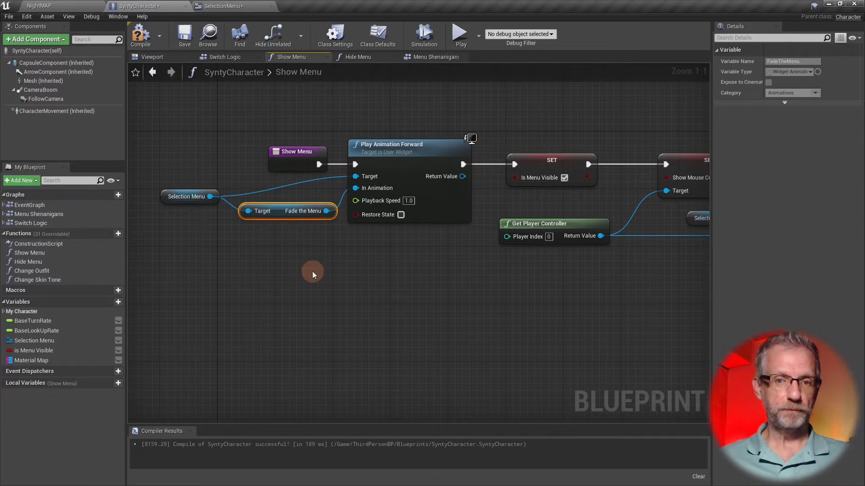
mouse_move(325, 273)
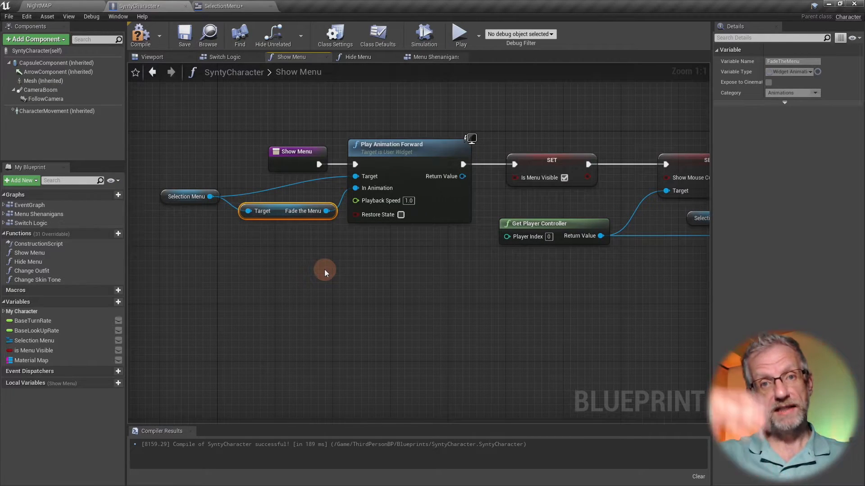
mouse_move(408, 215)
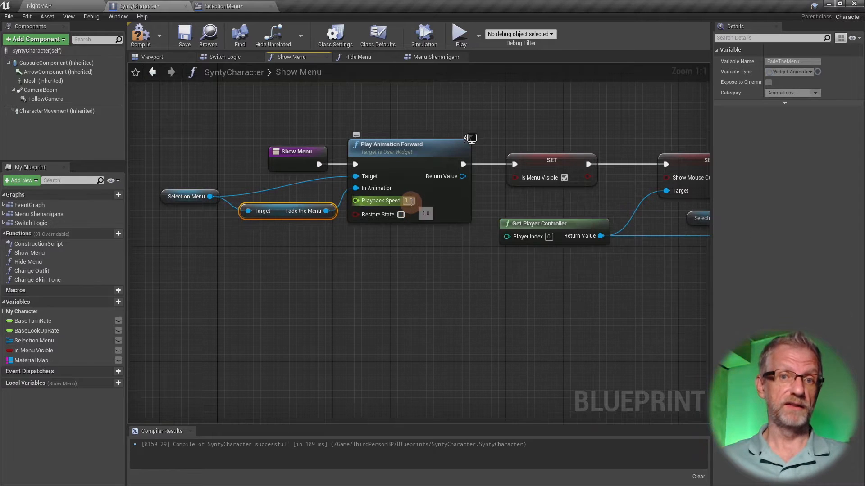
left_click(219, 6)
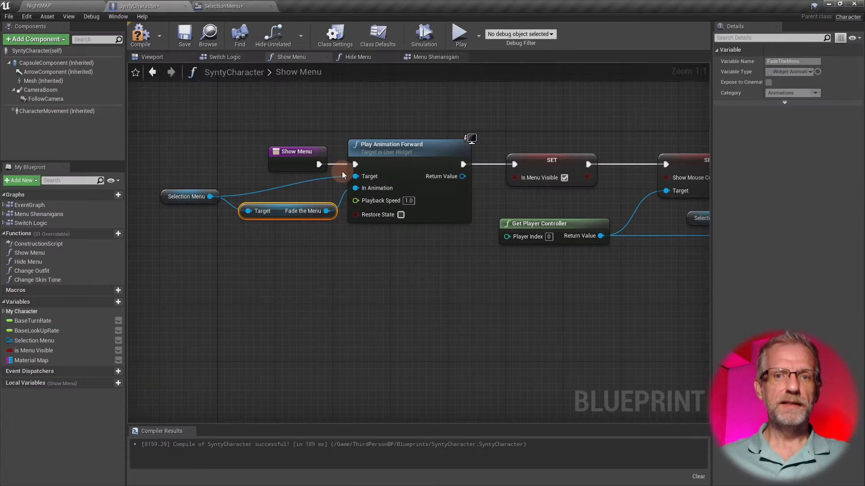
mouse_move(359, 57)
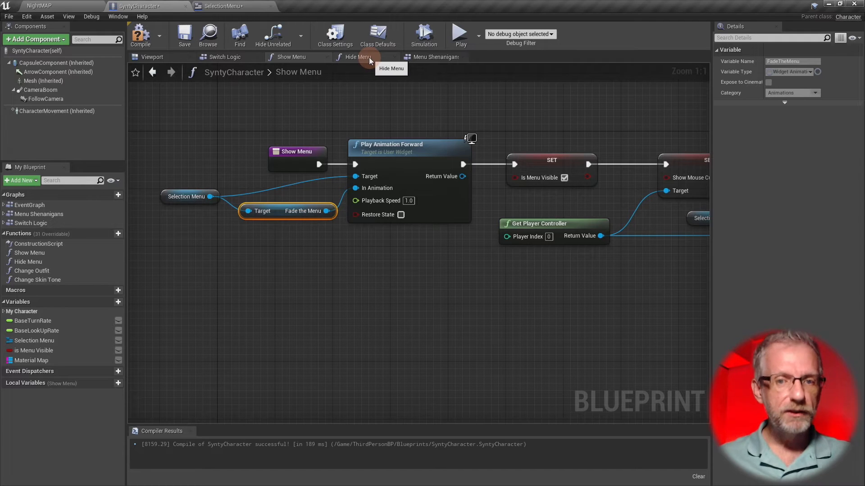
Step: In Hide Menu, delete Set Visibility and add Get FadeTheMenu from a 'fade' search
left_click(358, 57)
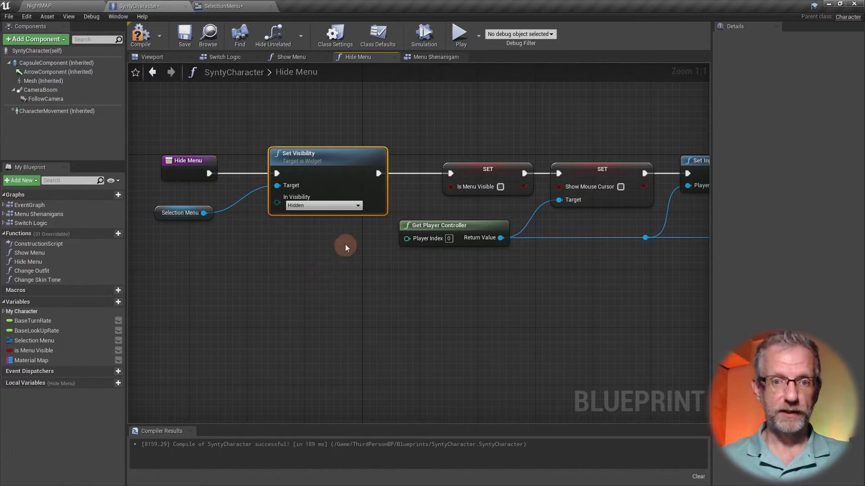
mouse_move(354, 272)
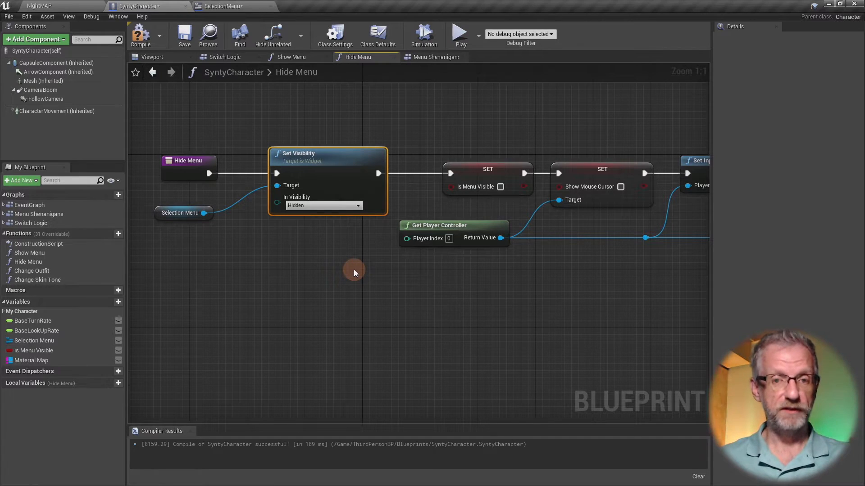
key("Delete")
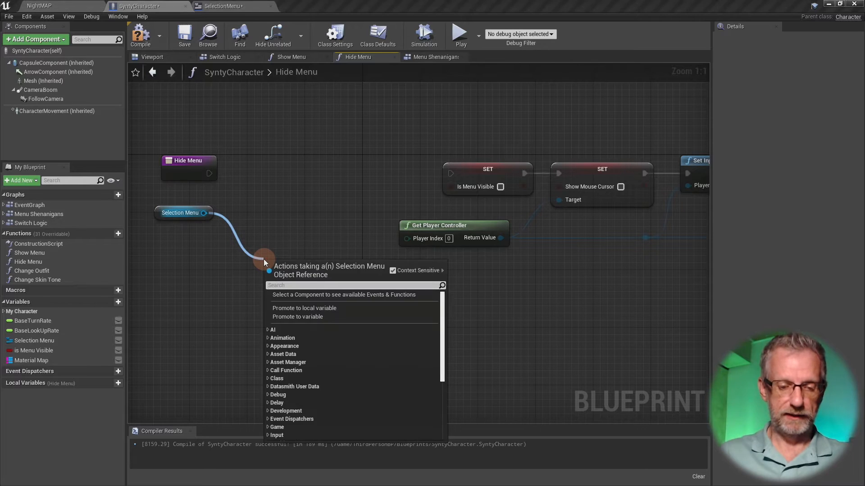
type("fade")
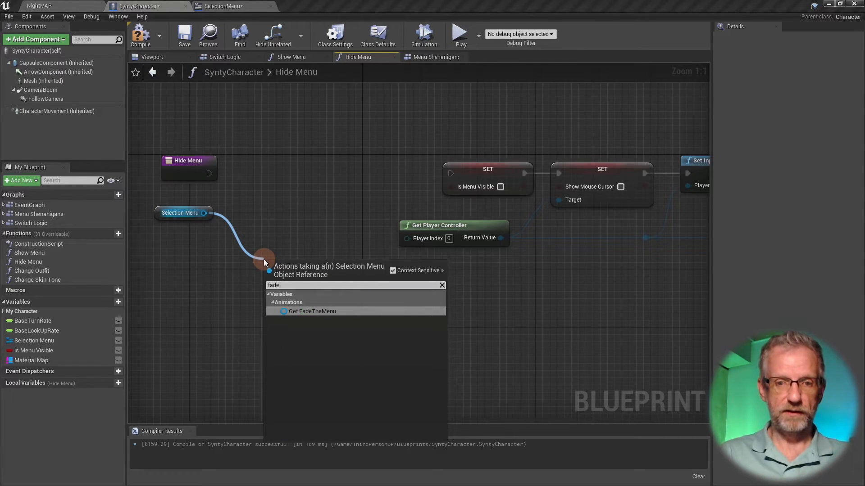
left_click(312, 311)
type("play an")
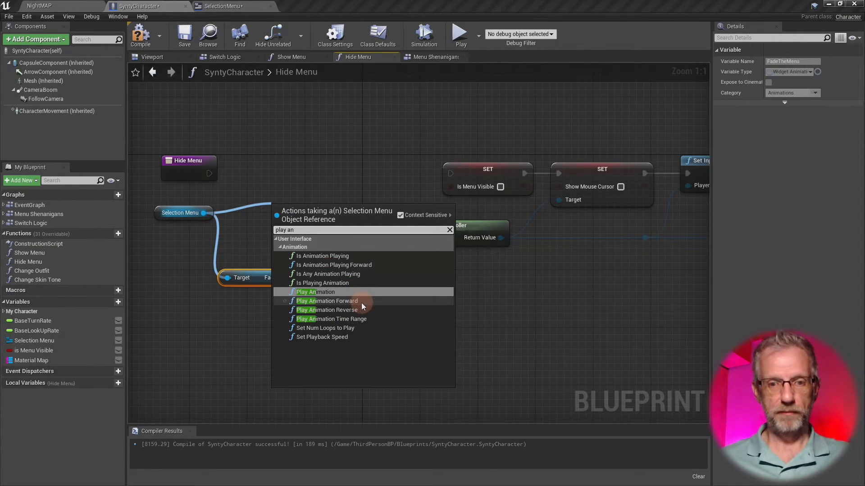
Step: Wire a Fade the Menu getter from Selection Menu into the reverse-play node's In Animation
left_click(326, 309)
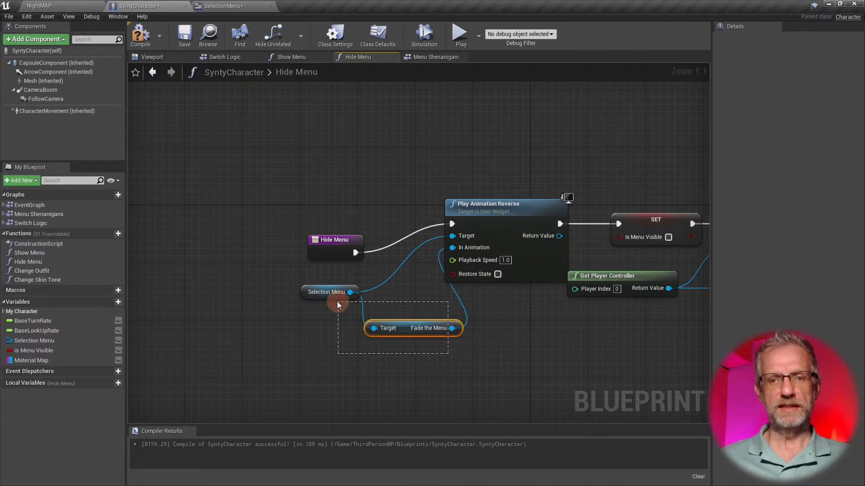
left_click(329, 292)
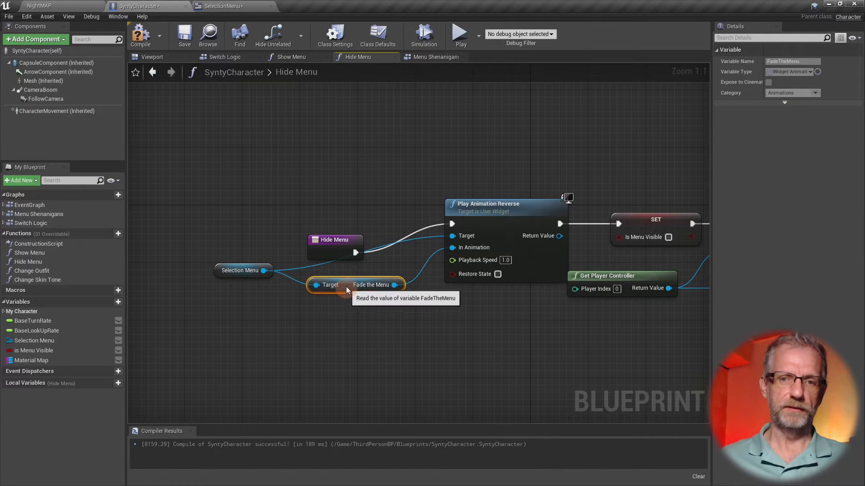
left_click(322, 211)
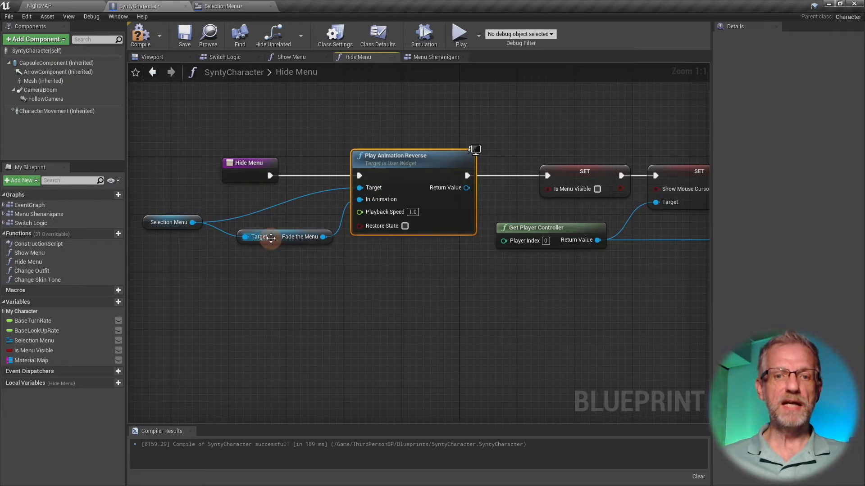
mouse_move(396, 281)
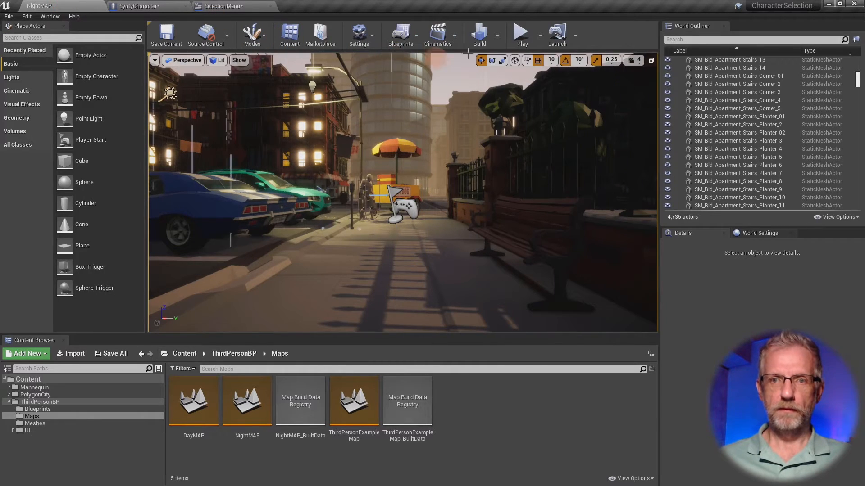
Step: Start a level test play, then cancel it at the Blueprint Compilation Errors warning
left_click(520, 31)
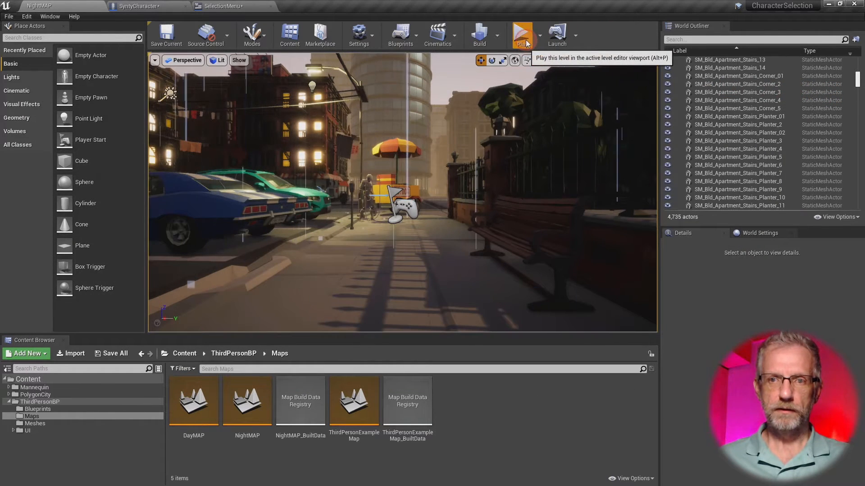
left_click(522, 35)
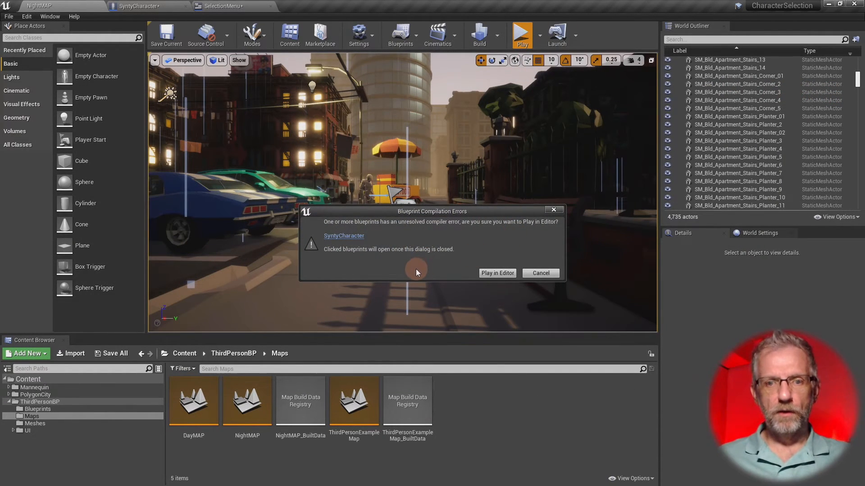
mouse_move(429, 271)
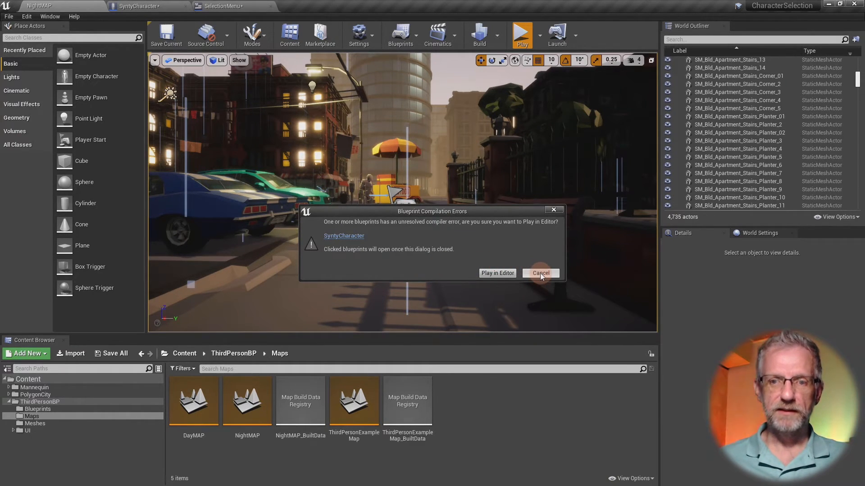
left_click(540, 273)
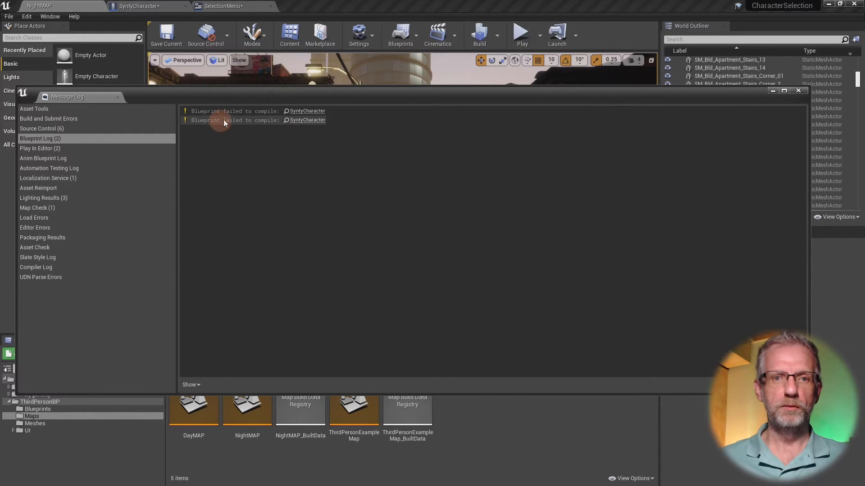
mouse_move(798, 91)
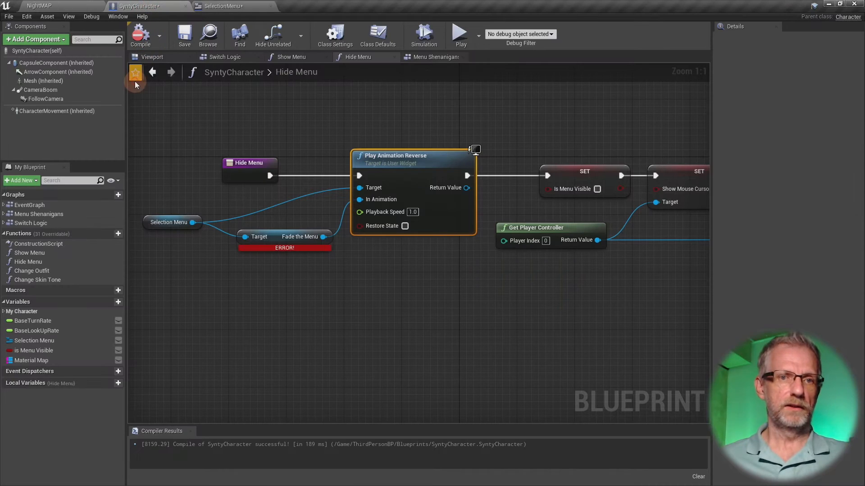
Step: Replace the erroring node with a fresh Get FadeTheMenu from Selection Menu, then compile and save
left_click(278, 236)
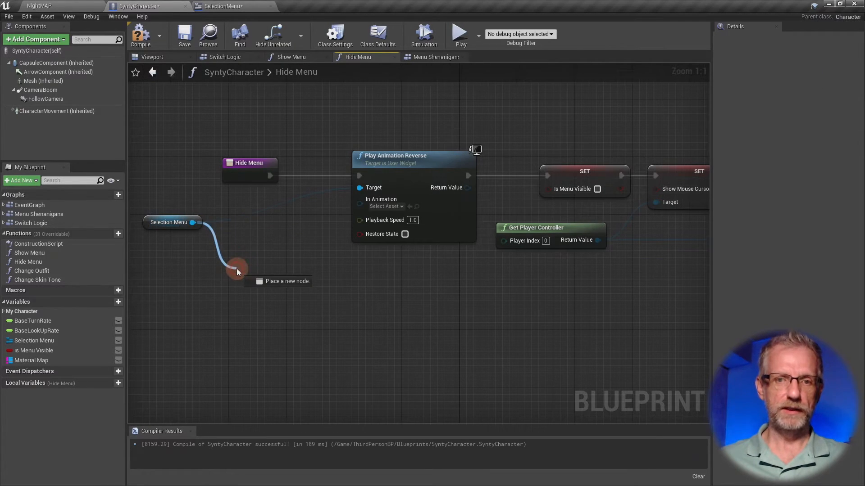
type("fade")
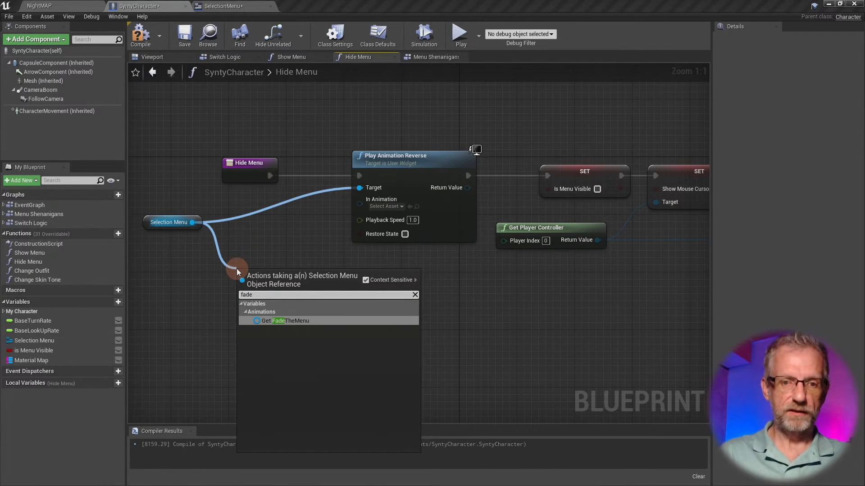
left_click(285, 321)
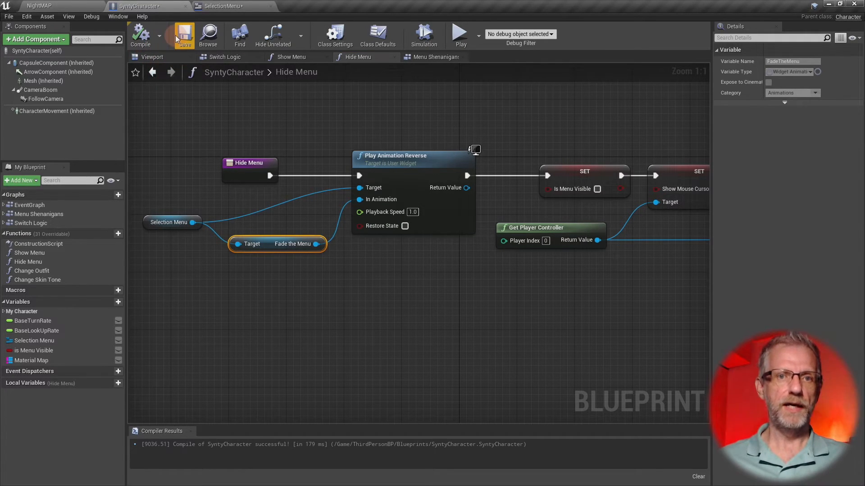
left_click(185, 34)
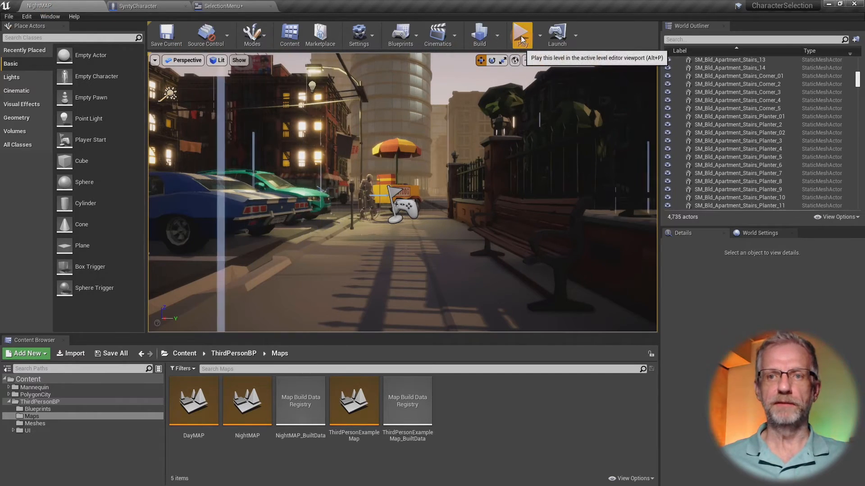
left_click(521, 33)
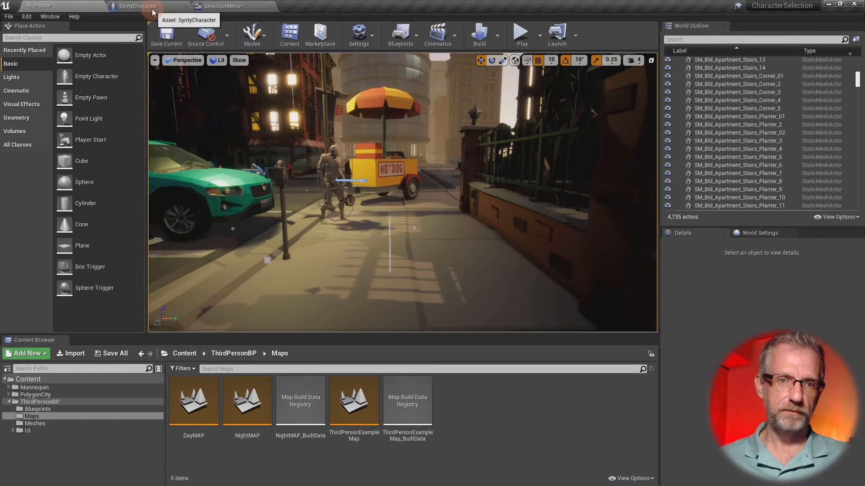
left_click(140, 5)
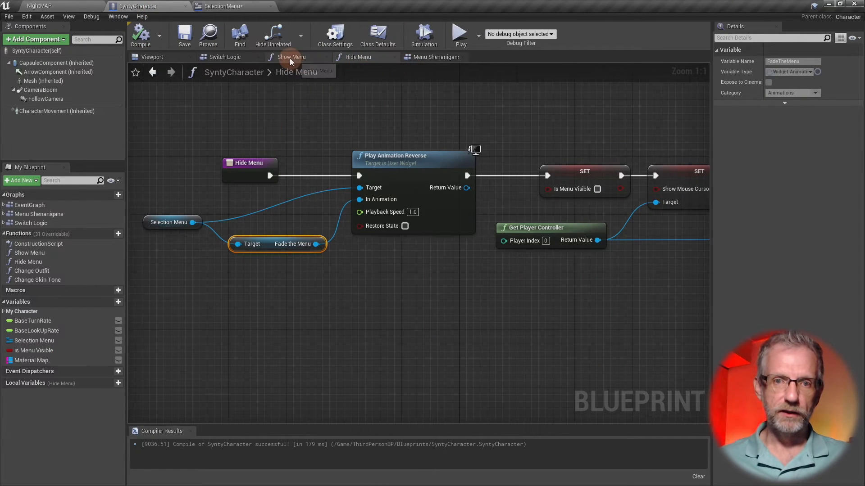
left_click(290, 57)
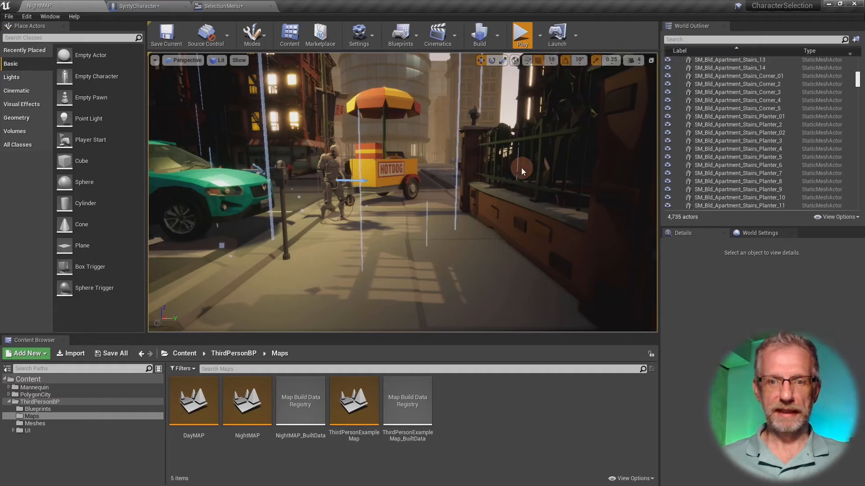
left_click(521, 31)
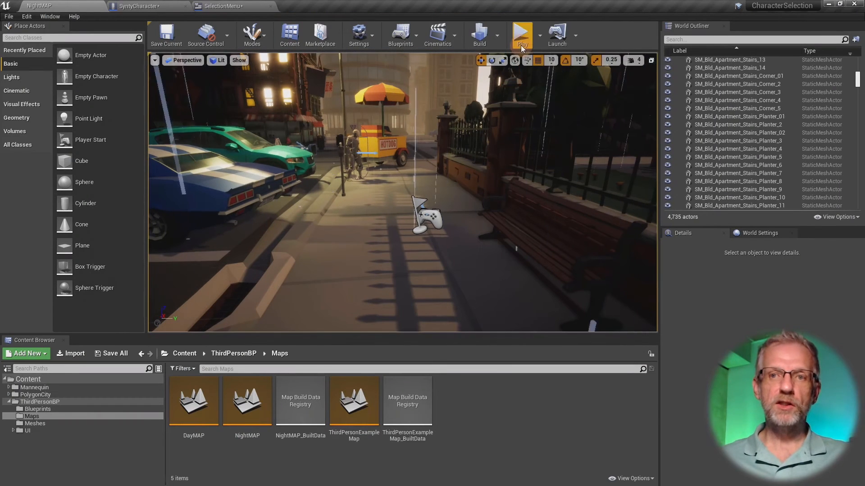
left_click(521, 35)
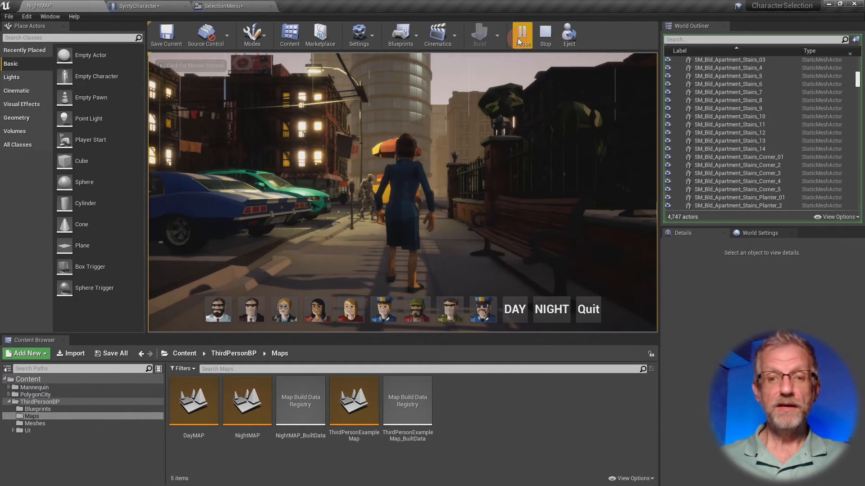
left_click(545, 34)
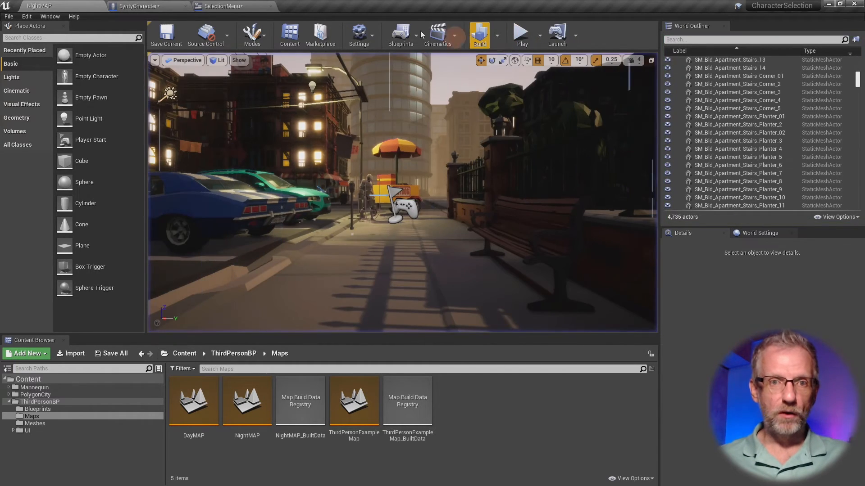
Step: In the SelectionMenu widget, set the Horizontal Box's Render Opacity to 0.0
left_click(221, 6)
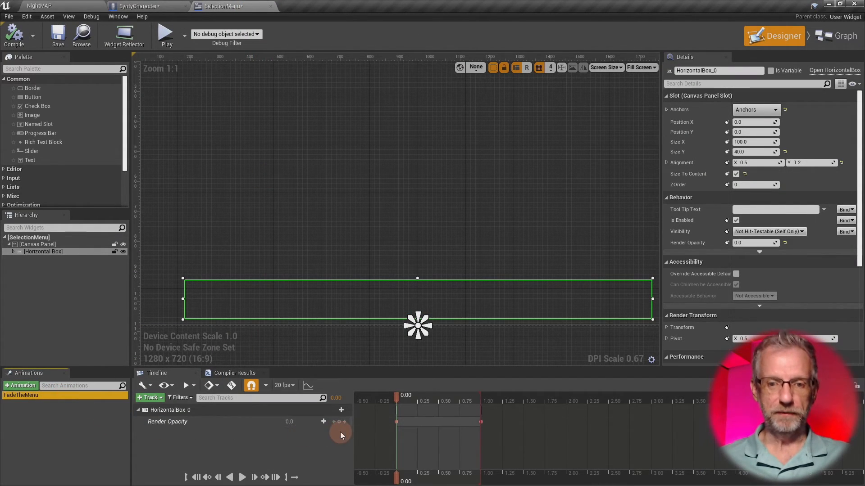
mouse_move(248, 427)
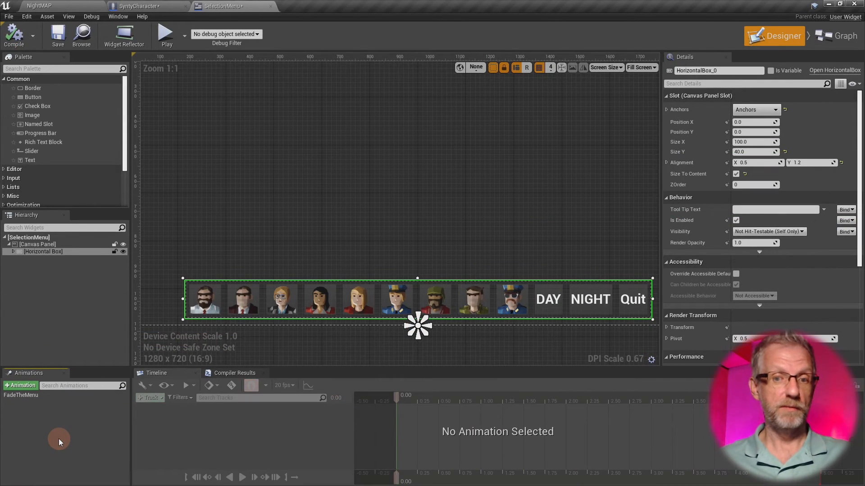
mouse_move(77, 433)
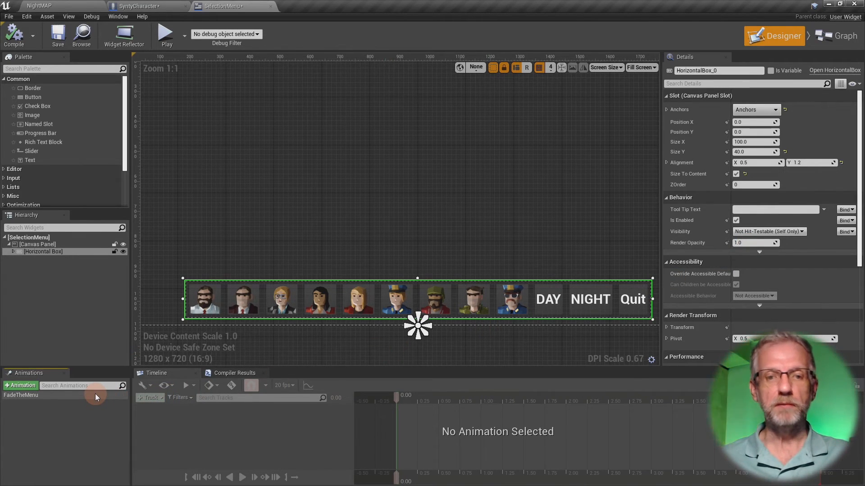
left_click(21, 395)
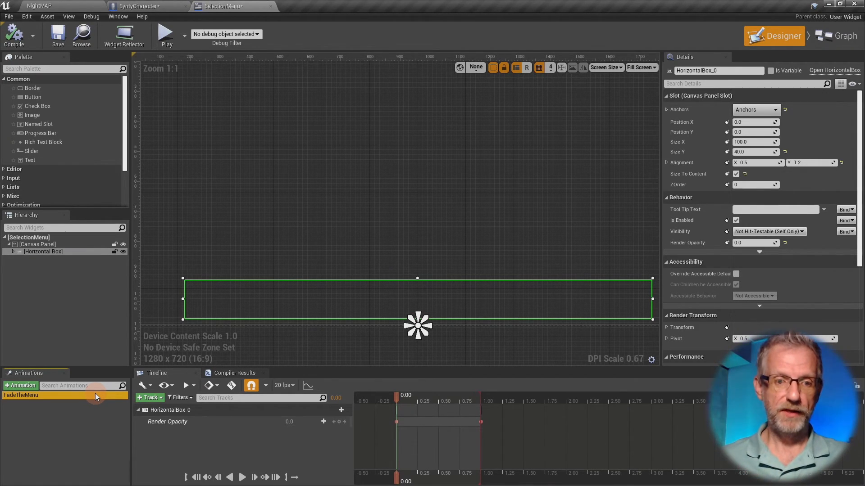
left_click(58, 435)
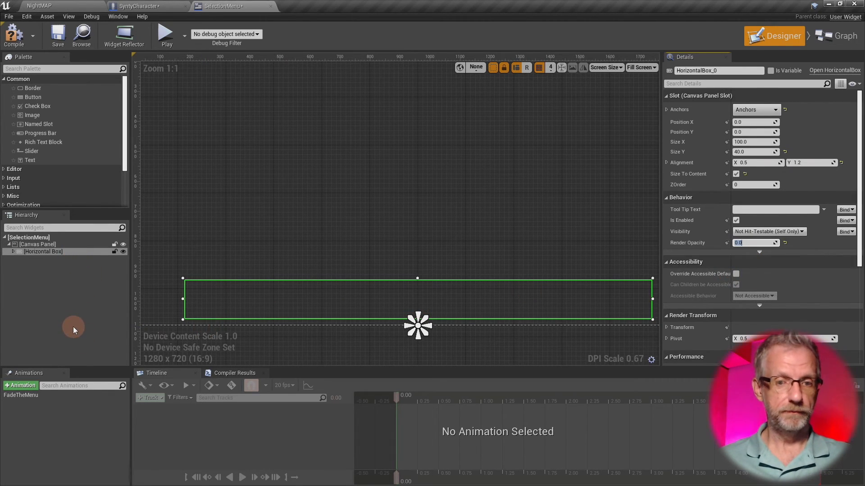
mouse_move(320, 299)
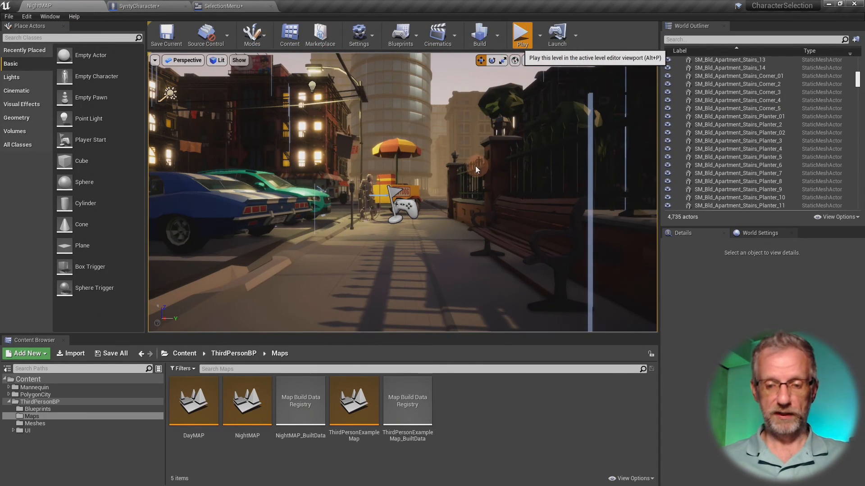
Step: Play the night map level to confirm the selection bar is hidden at start
left_click(522, 32)
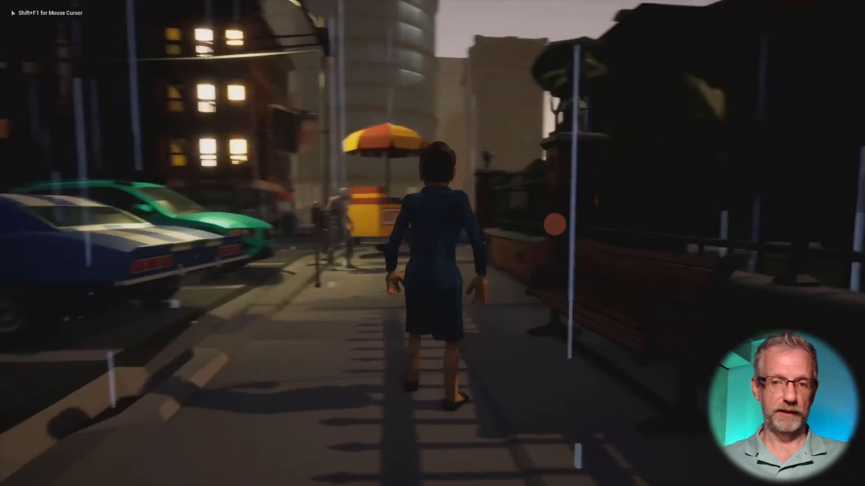